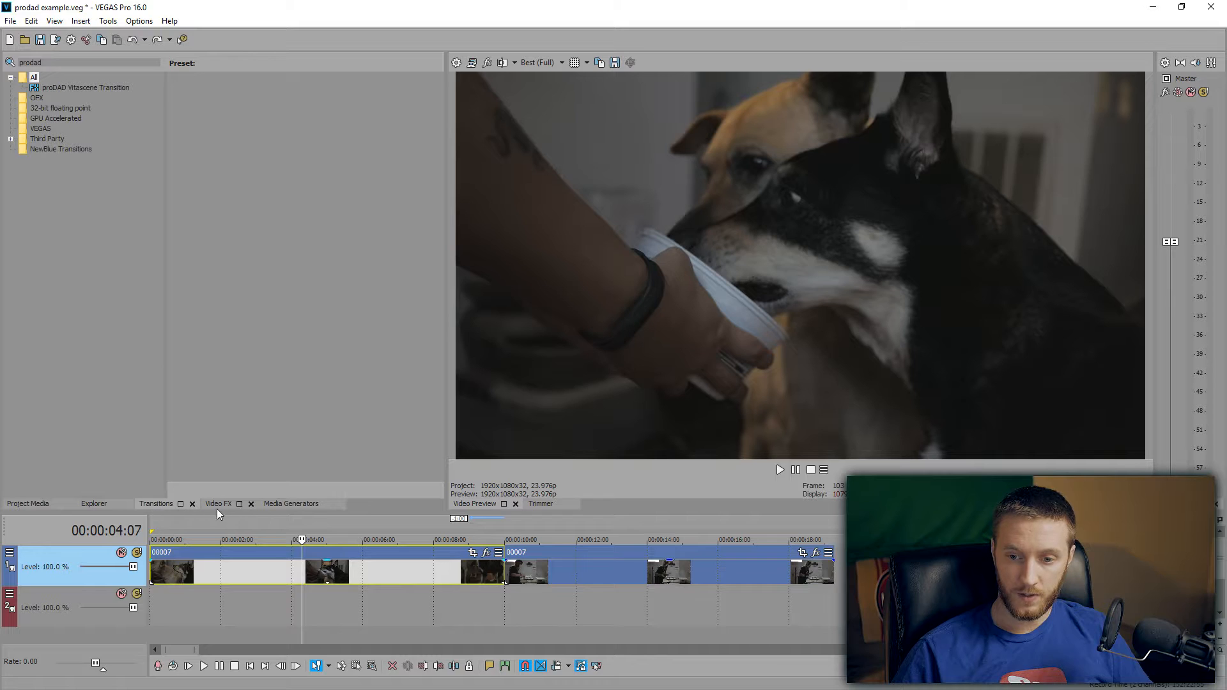
# Apply the proDAD Vitascene Filter from the Video FX list to the first dog clip
pyautogui.click(218, 504)
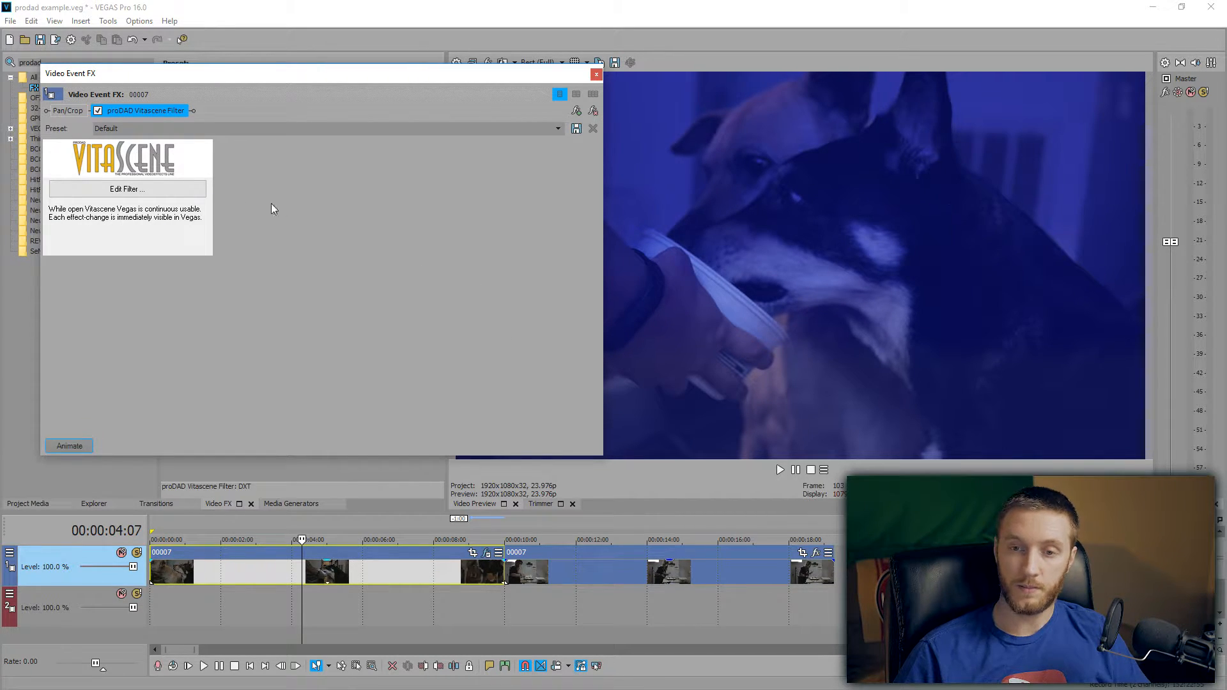
# Edit the Vitascene filter and browse Root > Filter Group #1 > Film Look - Extrem presets
pyautogui.click(126, 189)
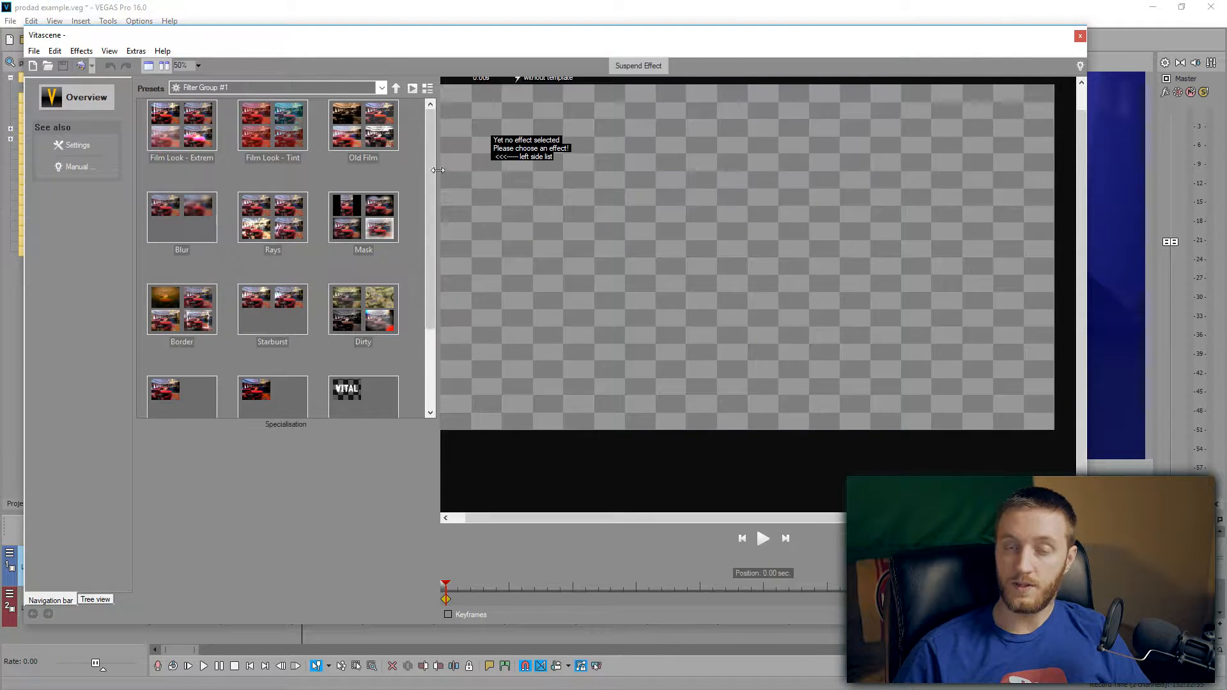
pyautogui.moveTo(606, 357)
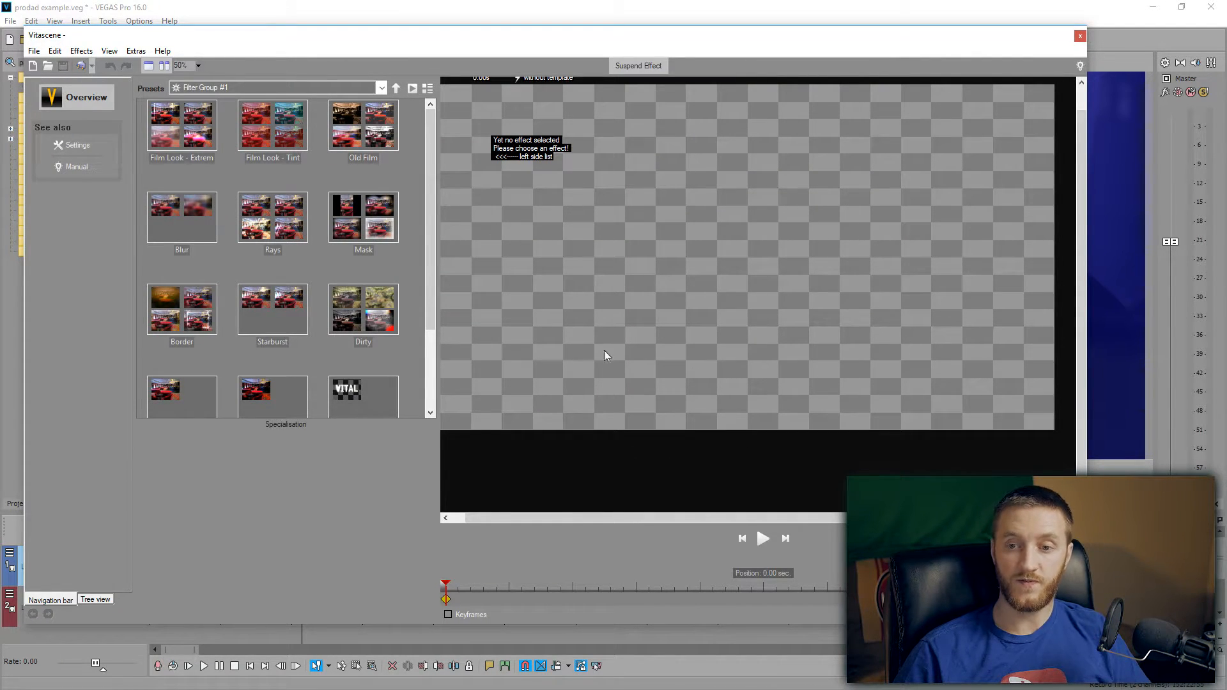
pyautogui.click(395, 89)
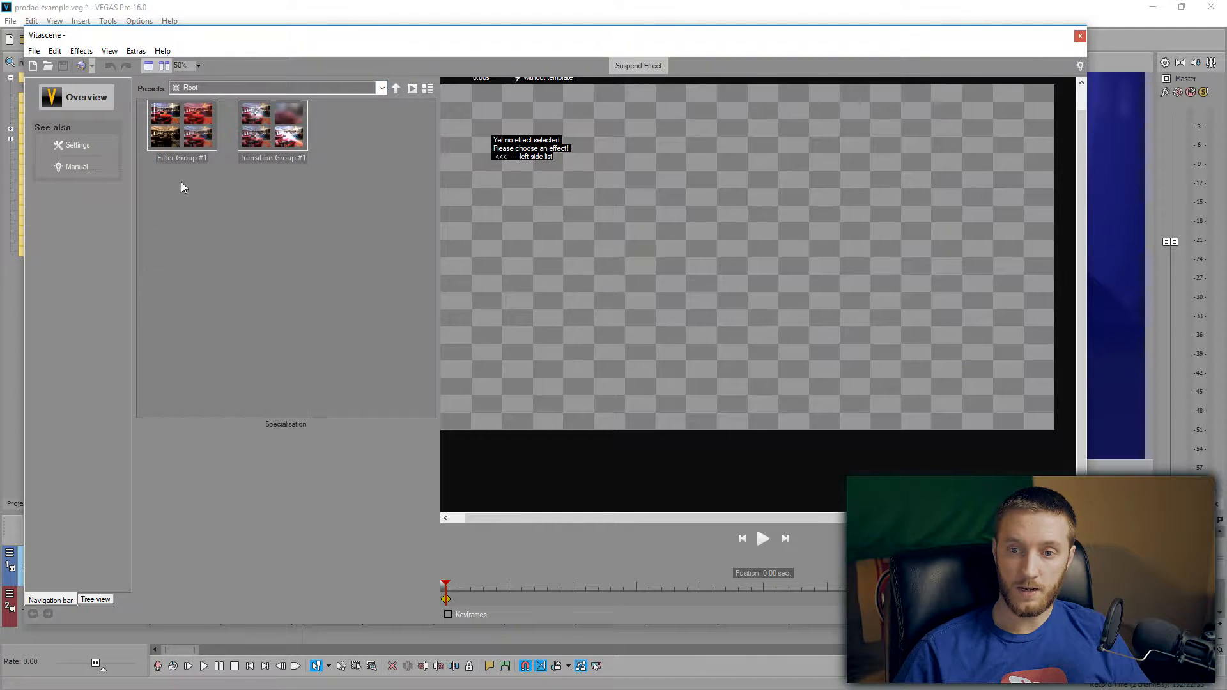
pyautogui.click(181, 126)
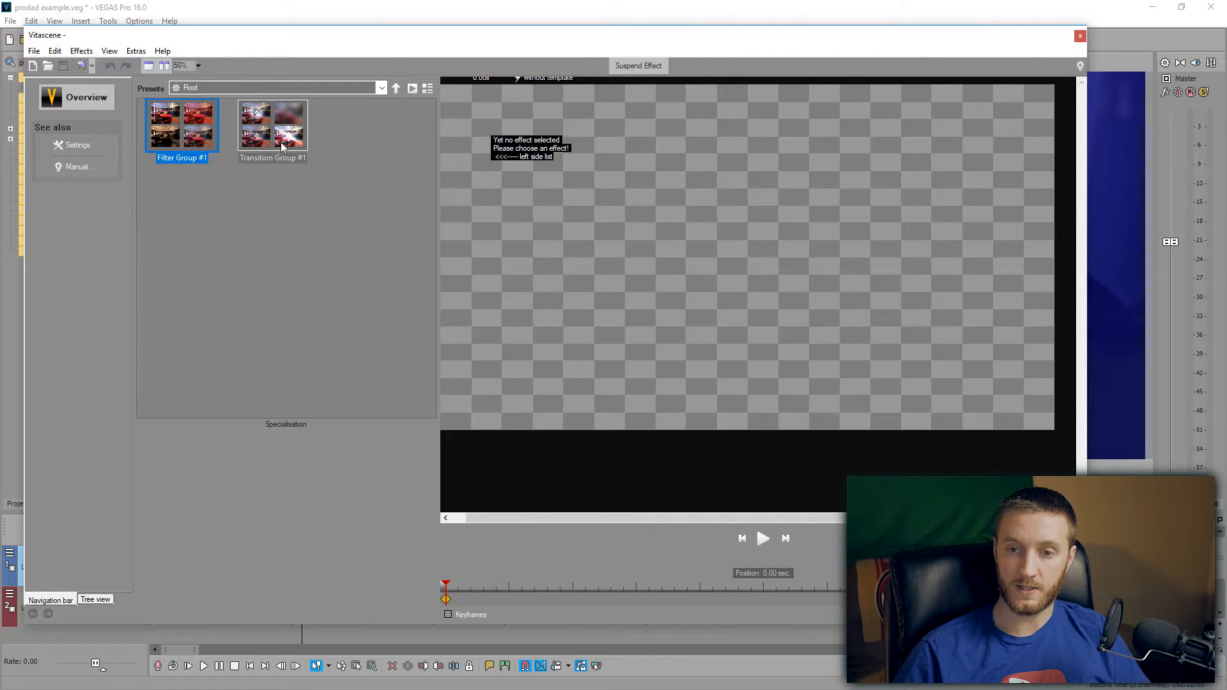
pyautogui.click(272, 125)
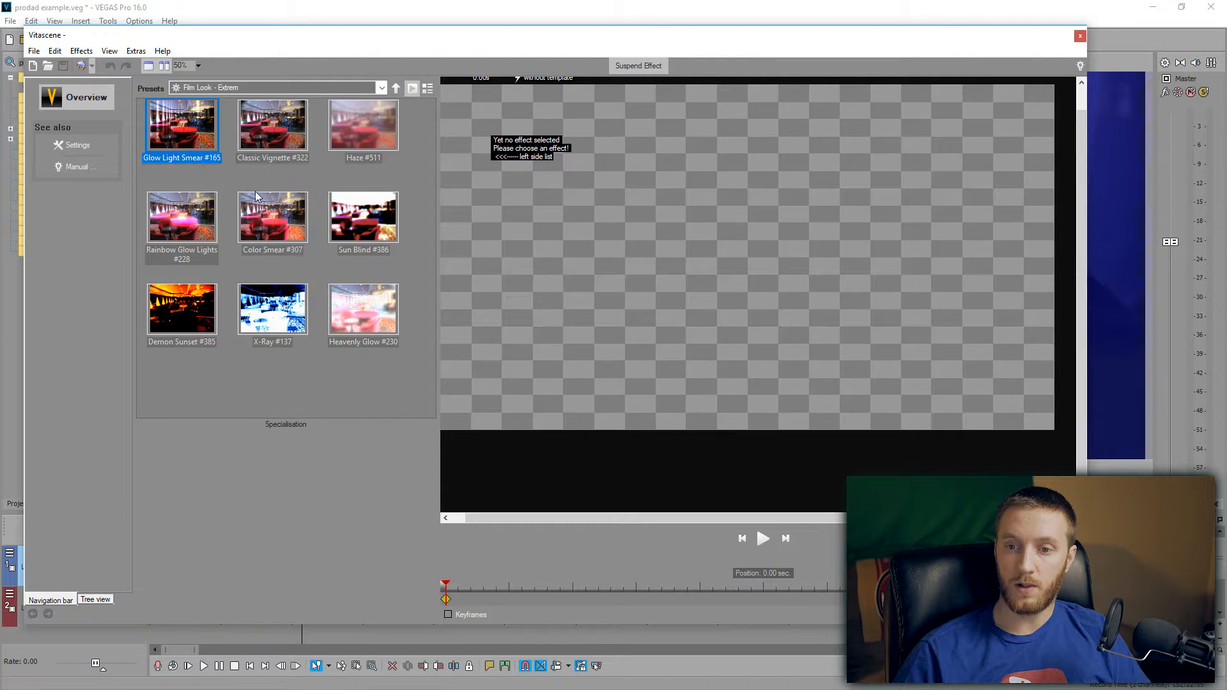
# Try the Sun Blind #386 look with shorter color blur length and full sharpness
pyautogui.click(362, 217)
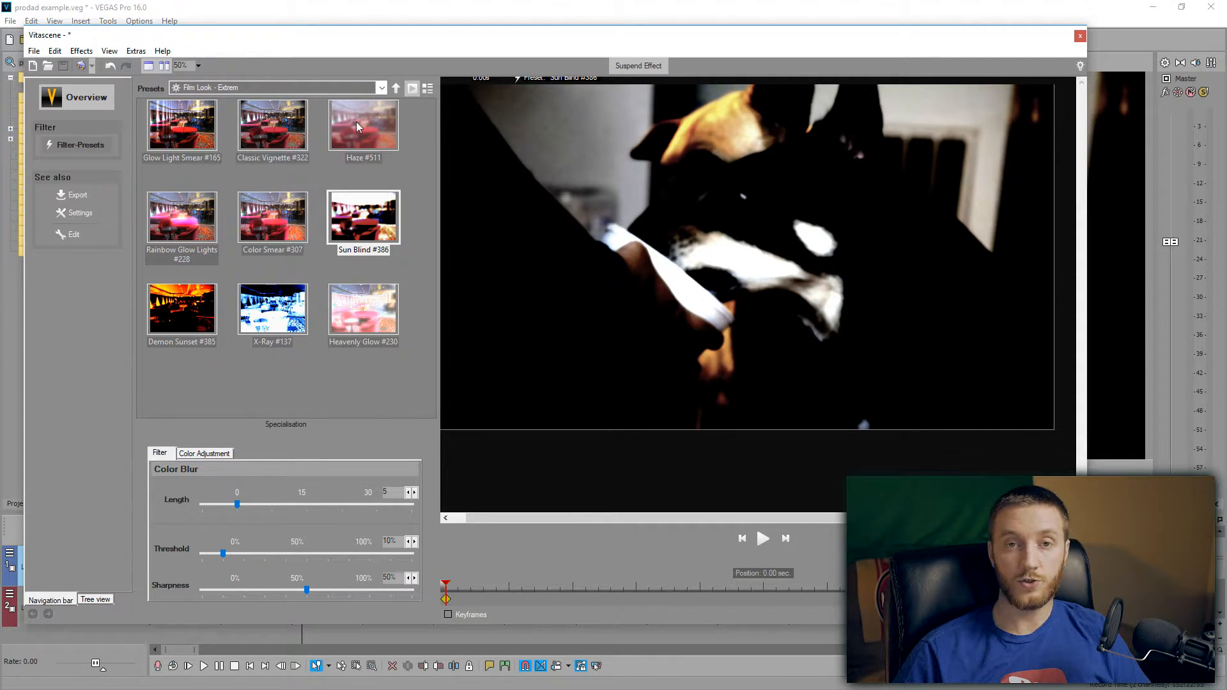
pyautogui.moveTo(362, 440)
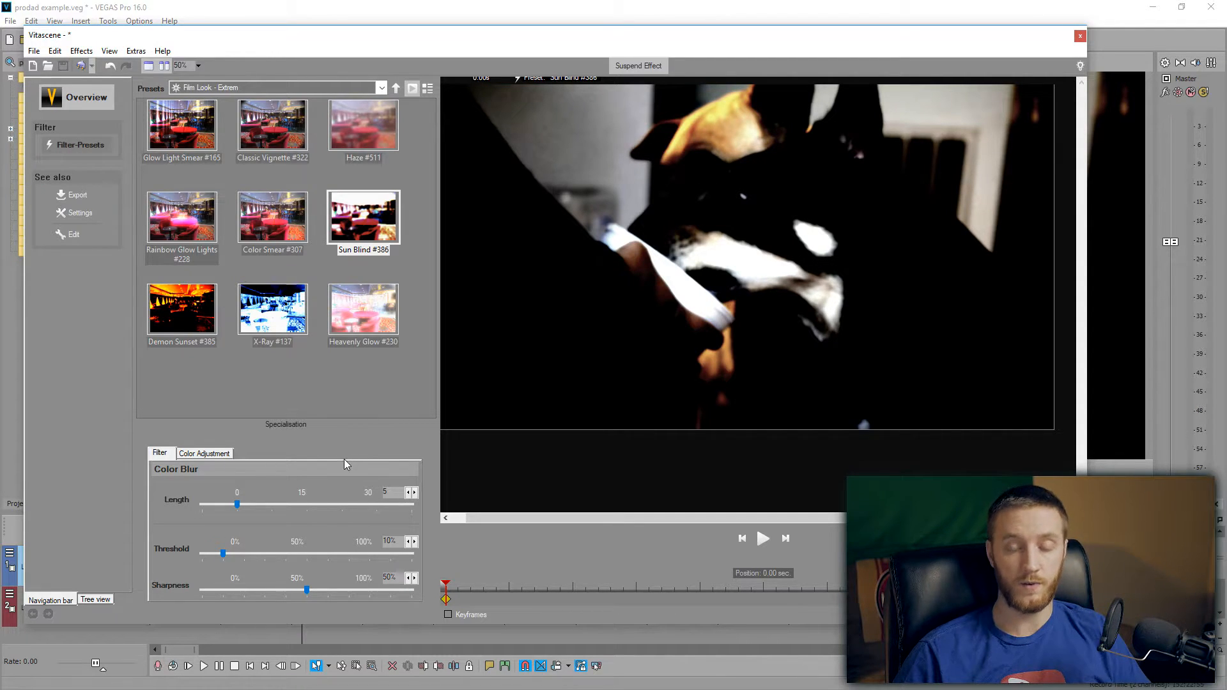
pyautogui.moveTo(238, 504); pyautogui.dragTo(229, 503)
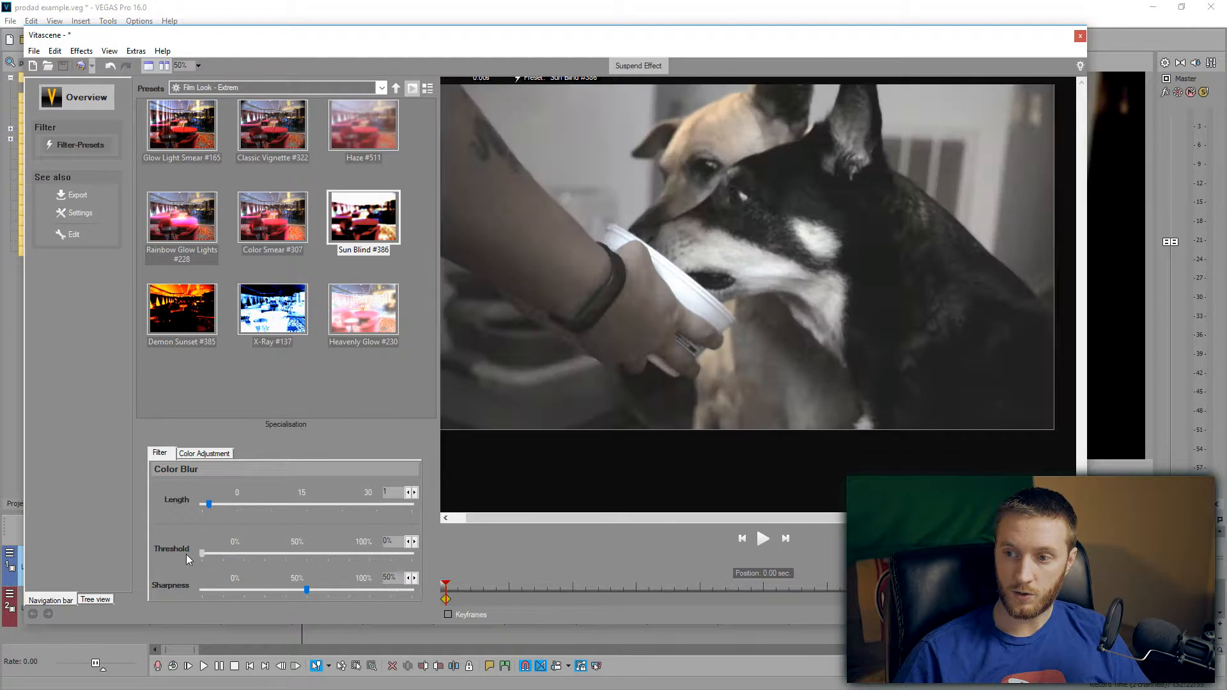
pyautogui.moveTo(307, 591); pyautogui.dragTo(406, 591)
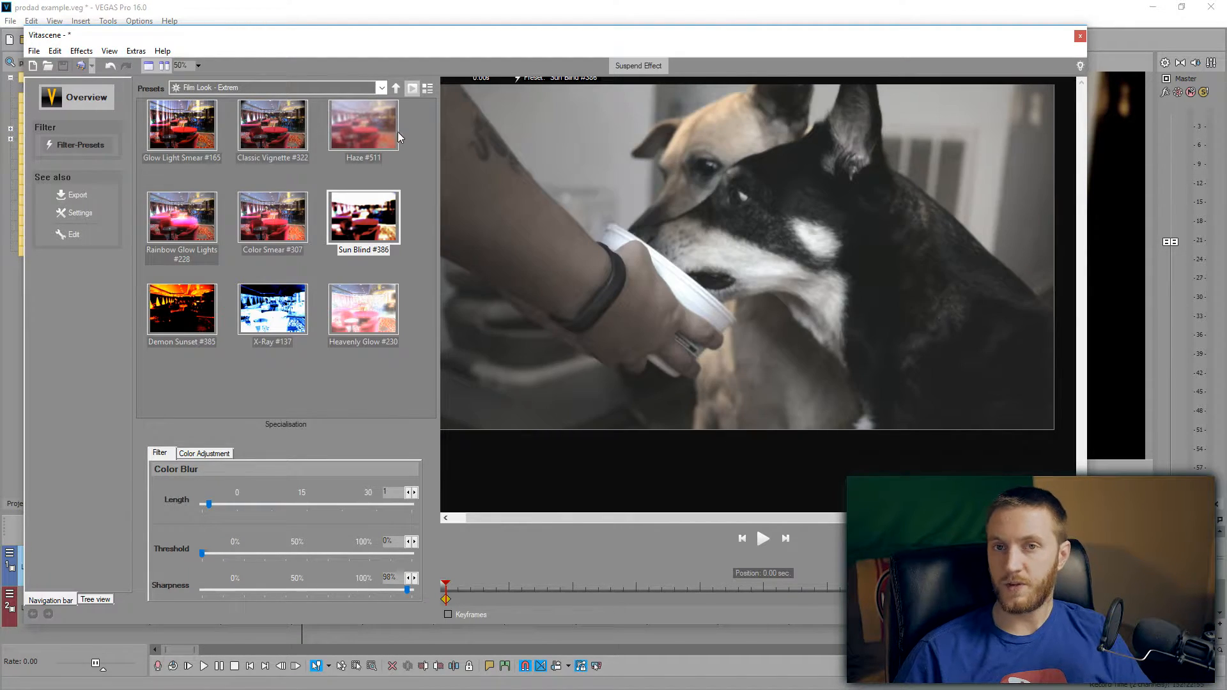
# Apply the Demon Sunset #385 look and lower its brightness
pyautogui.click(180, 308)
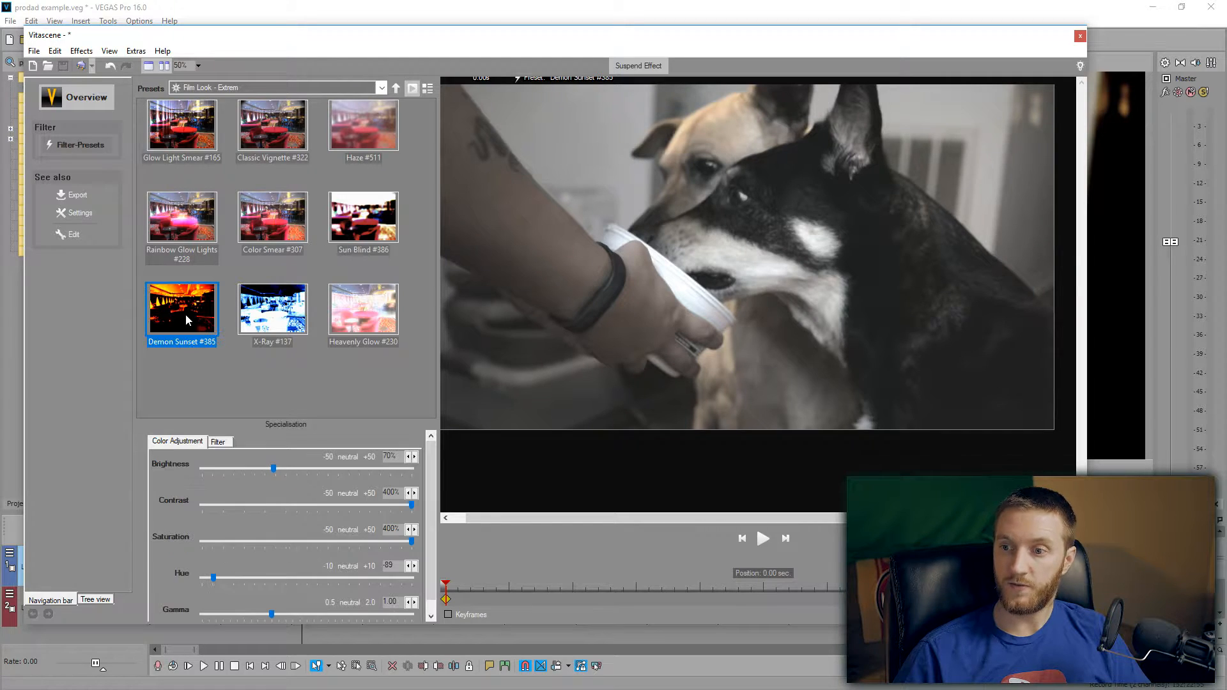
pyautogui.moveTo(273, 468); pyautogui.dragTo(270, 468)
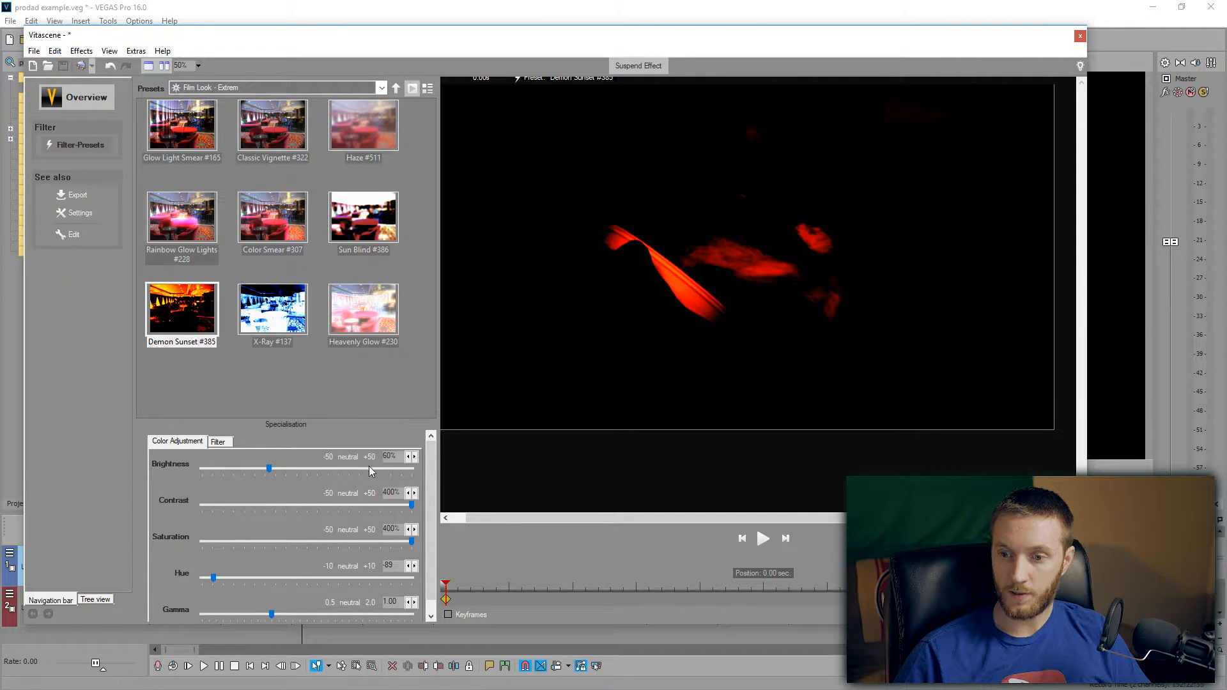
# Raise the look's brightness toward the bright Heavenly Glow #230 appearance
pyautogui.moveTo(270, 468); pyautogui.dragTo(410, 468)
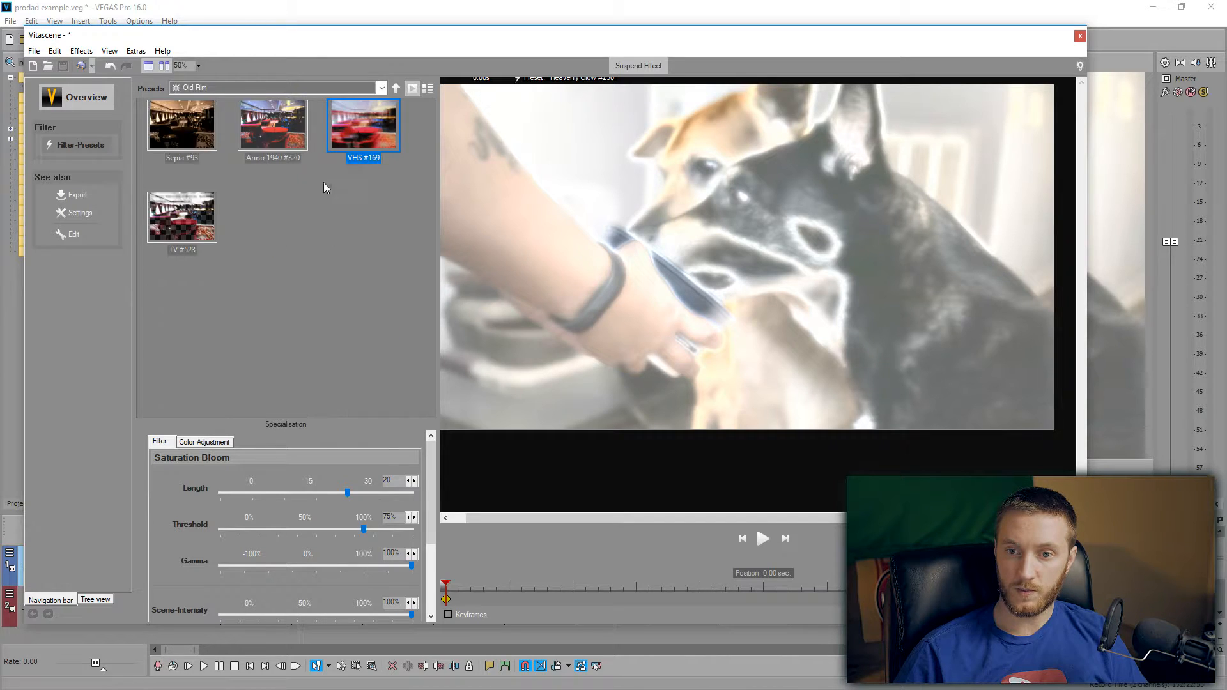
# Try Sepia #93 and Anno 1940 #320, then apply the VHS #169 look and preview it
pyautogui.click(182, 125)
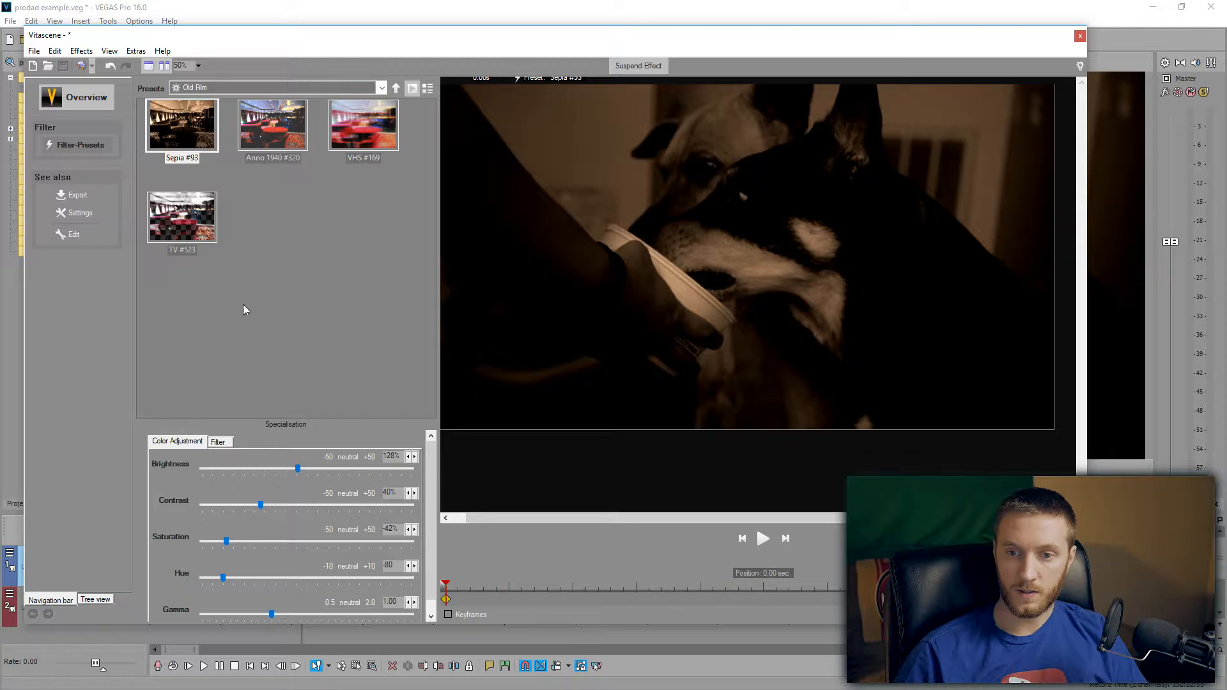
pyautogui.click(271, 125)
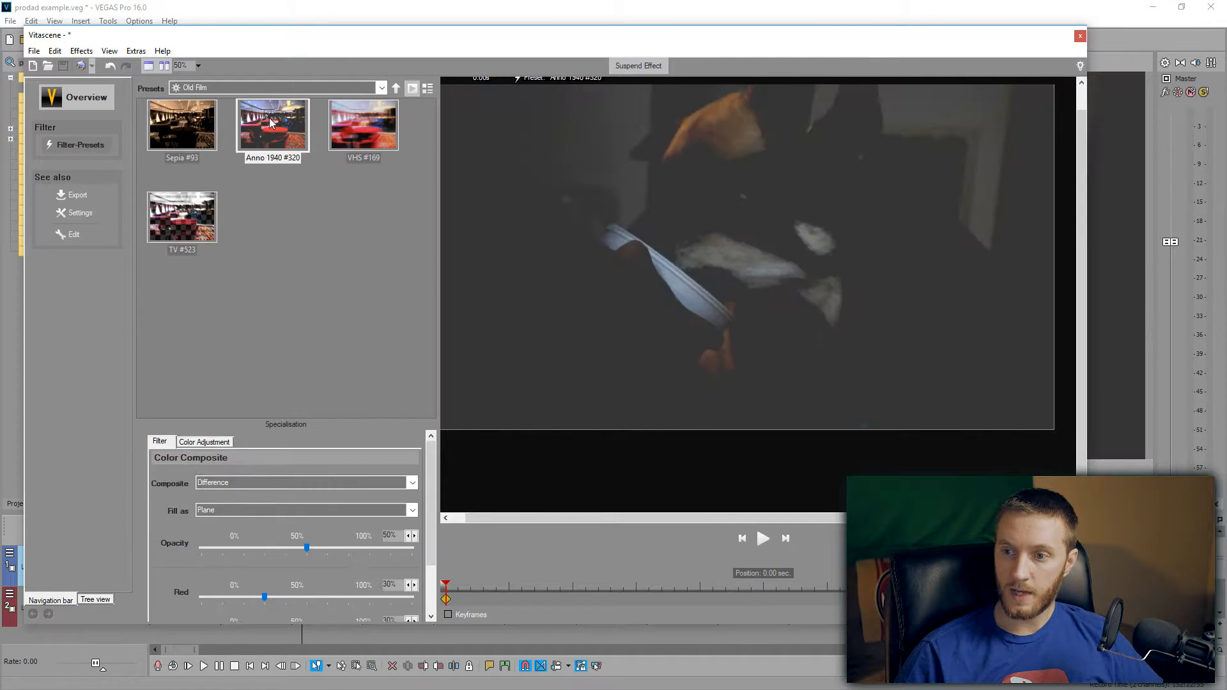
pyautogui.click(363, 124)
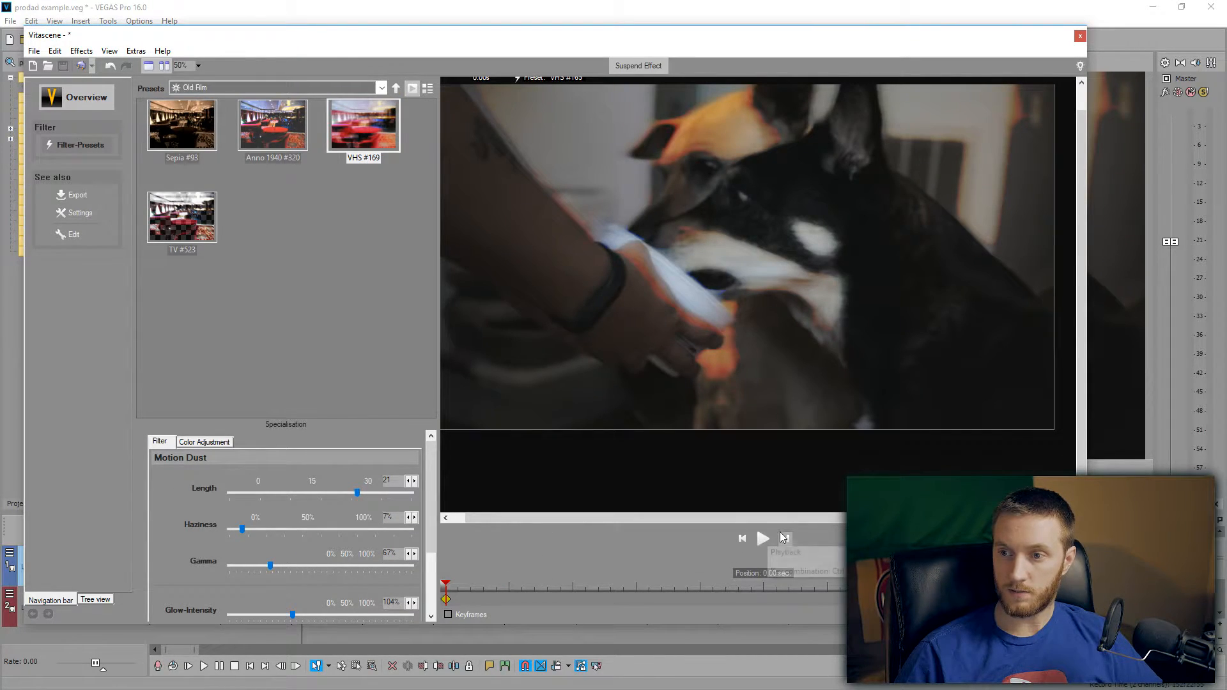
pyautogui.click(762, 539)
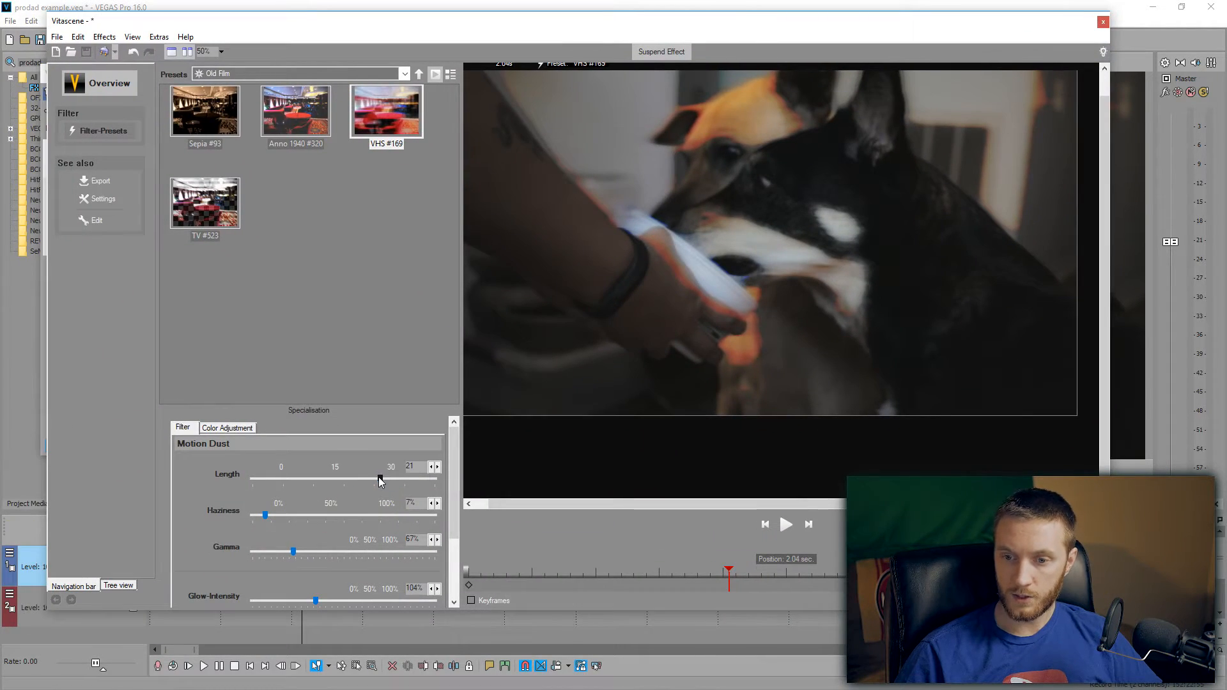
# Set VHS motion dust length to 11, haziness to 3% and boost glow intensity
pyautogui.moveTo(376, 478); pyautogui.dragTo(313, 478)
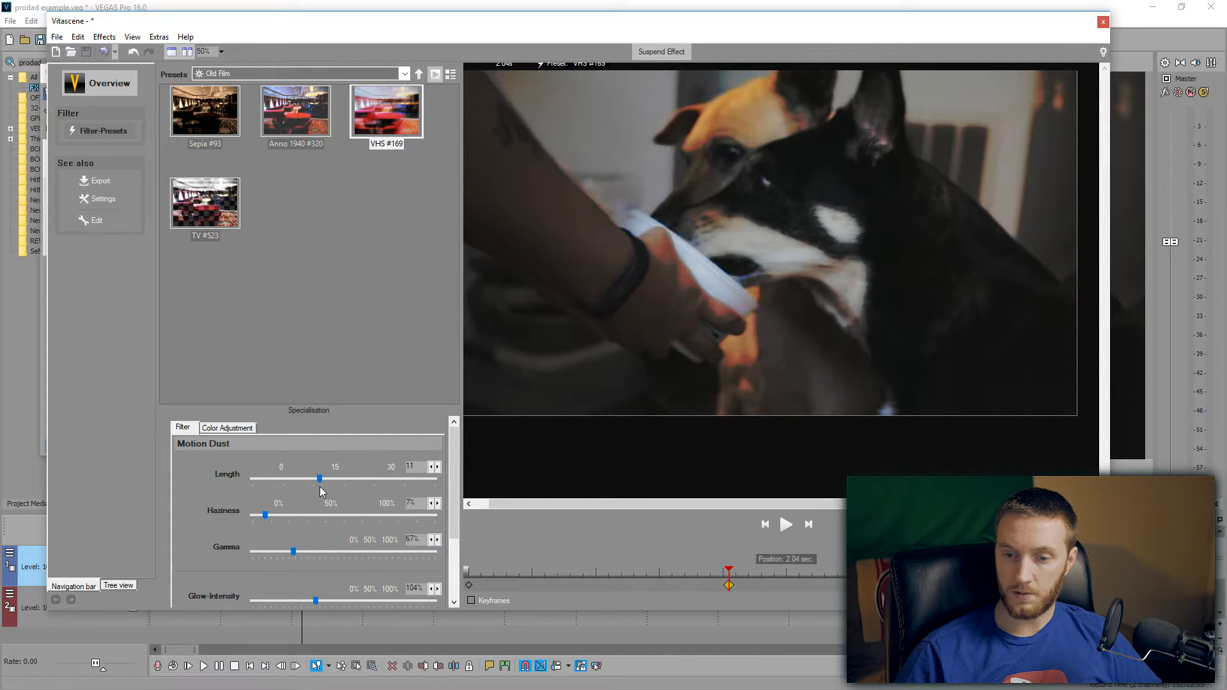
pyautogui.moveTo(266, 514); pyautogui.dragTo(253, 515)
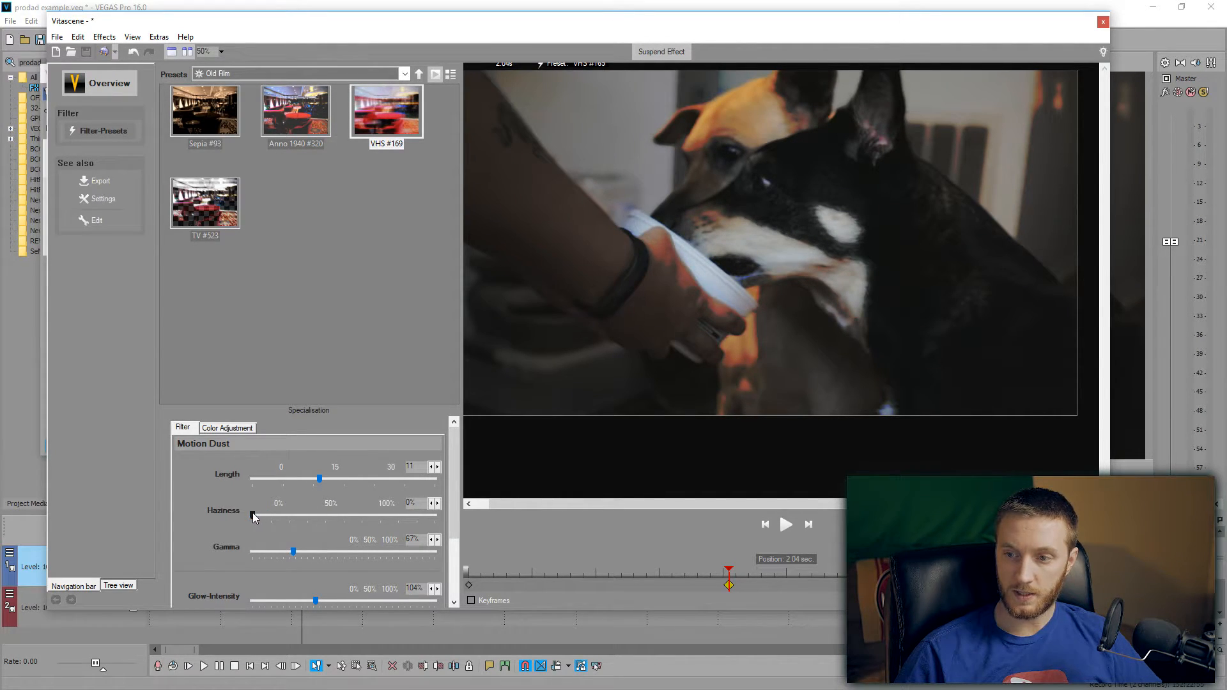
pyautogui.moveTo(252, 516); pyautogui.dragTo(293, 516)
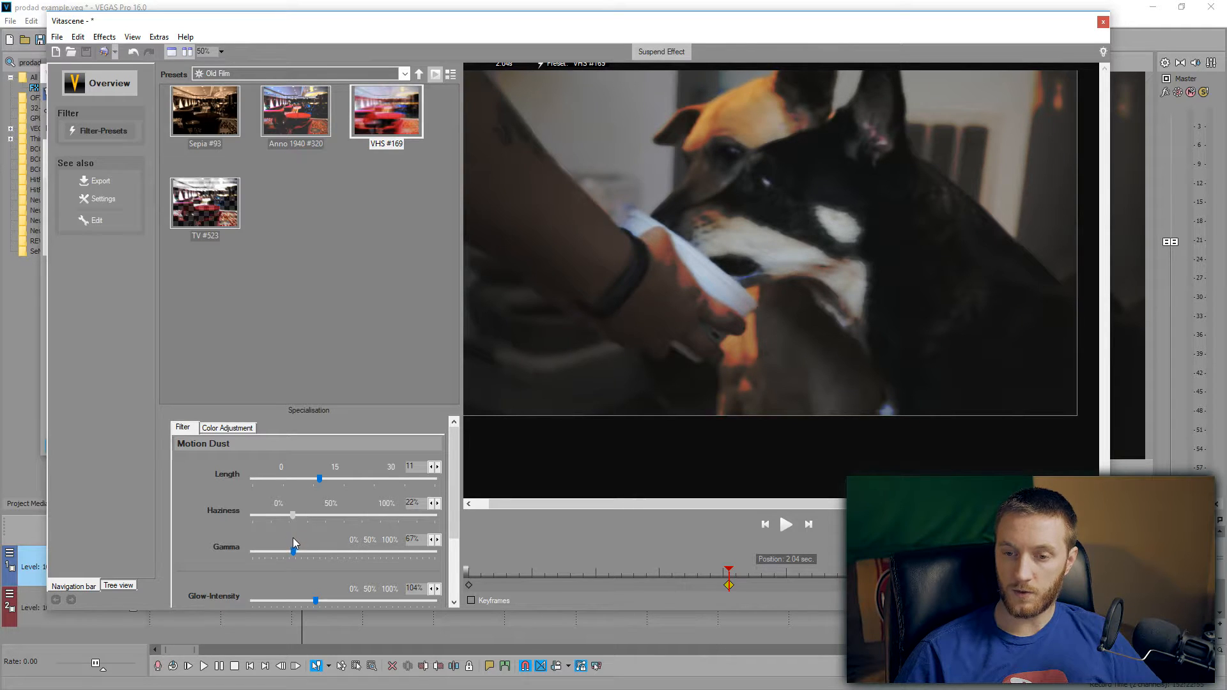
pyautogui.moveTo(294, 515); pyautogui.dragTo(267, 516)
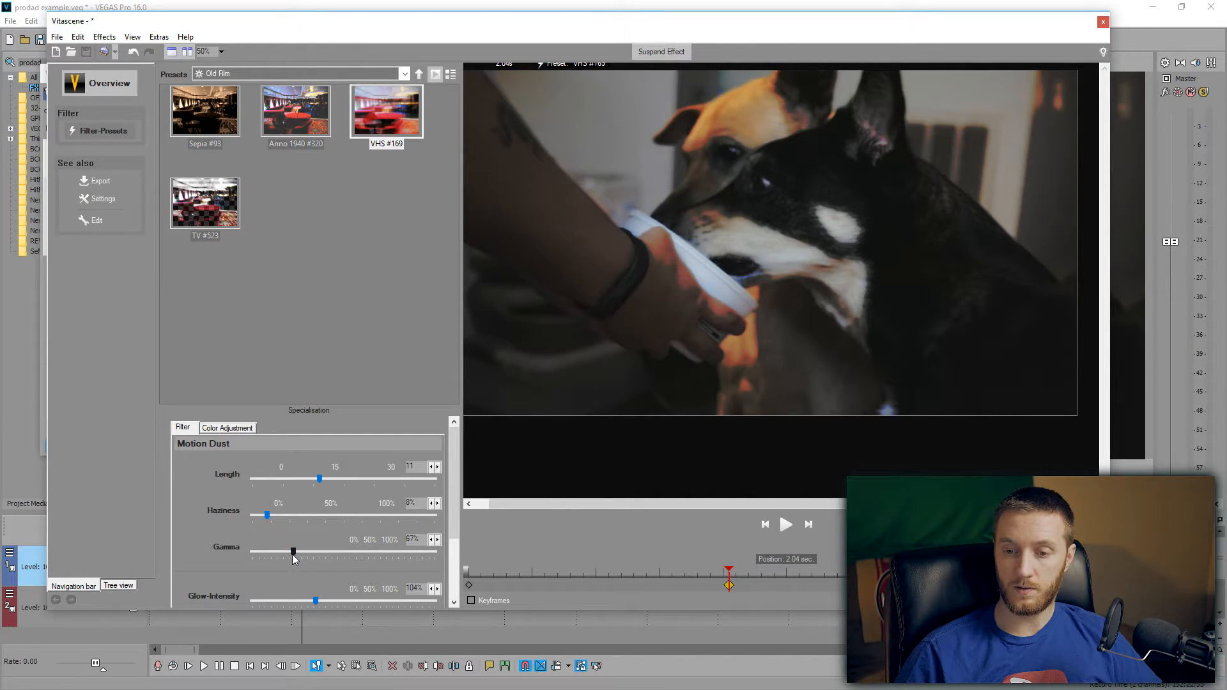
pyautogui.moveTo(294, 554); pyautogui.dragTo(313, 554)
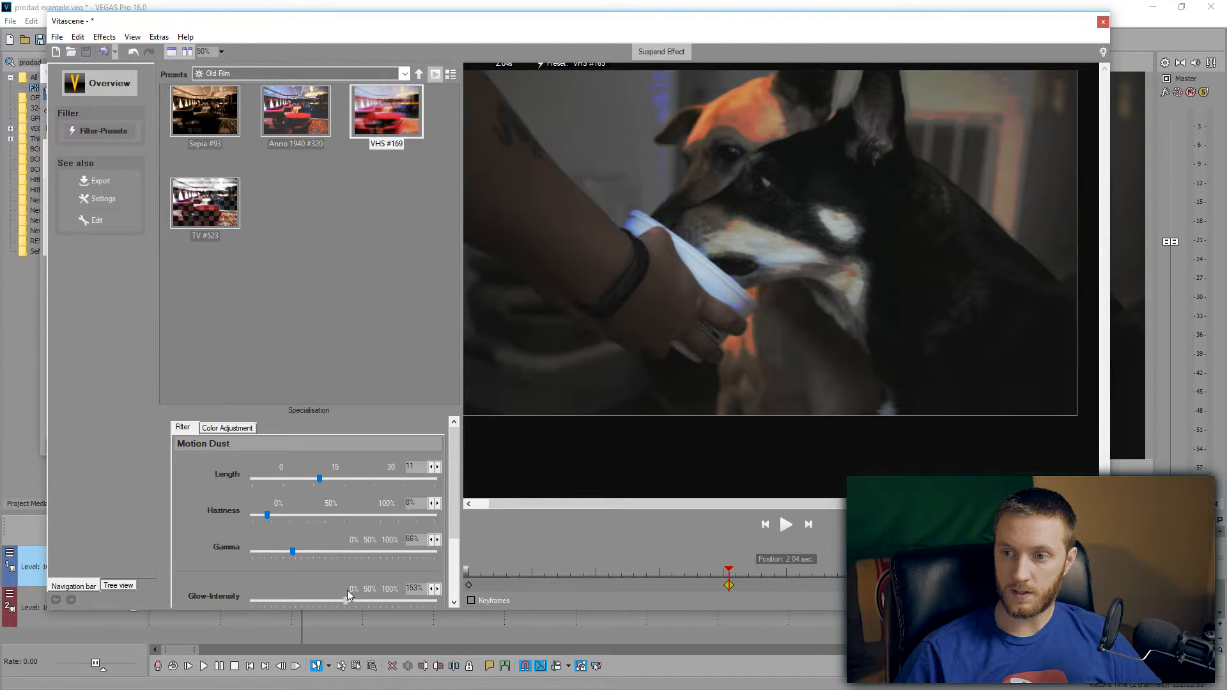
# Under Color Adjustment set the hue to 5, then move on to the Rays looks
pyautogui.click(227, 427)
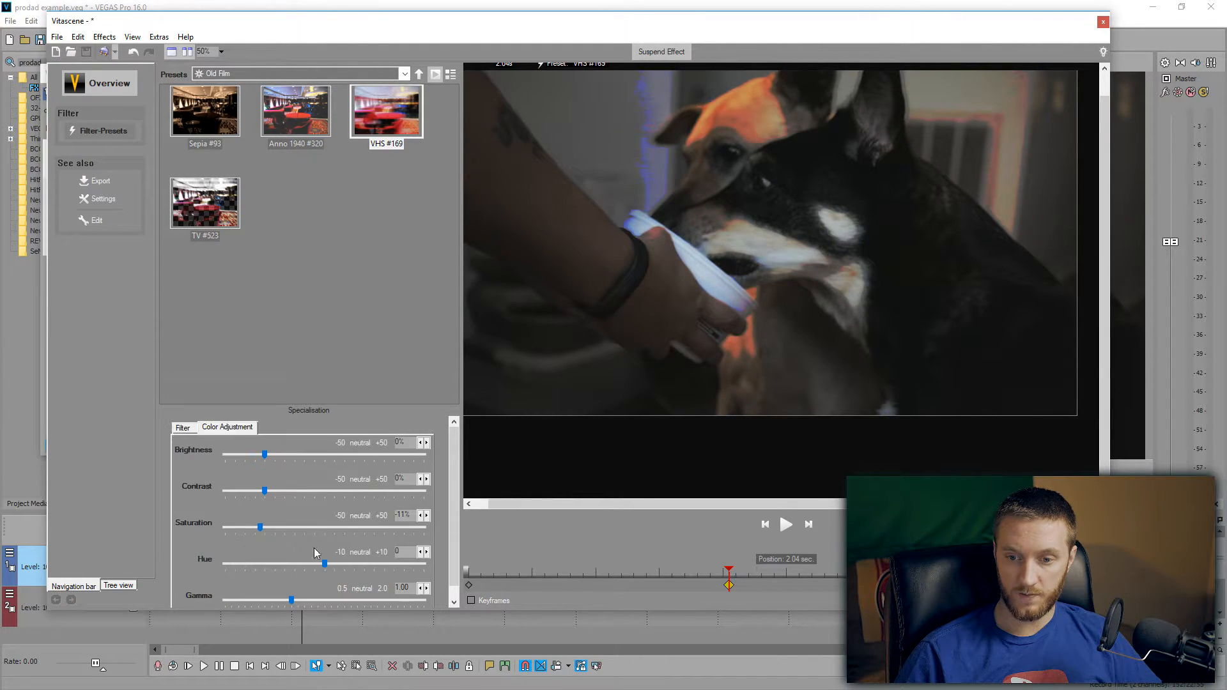
pyautogui.moveTo(324, 564); pyautogui.dragTo(351, 564)
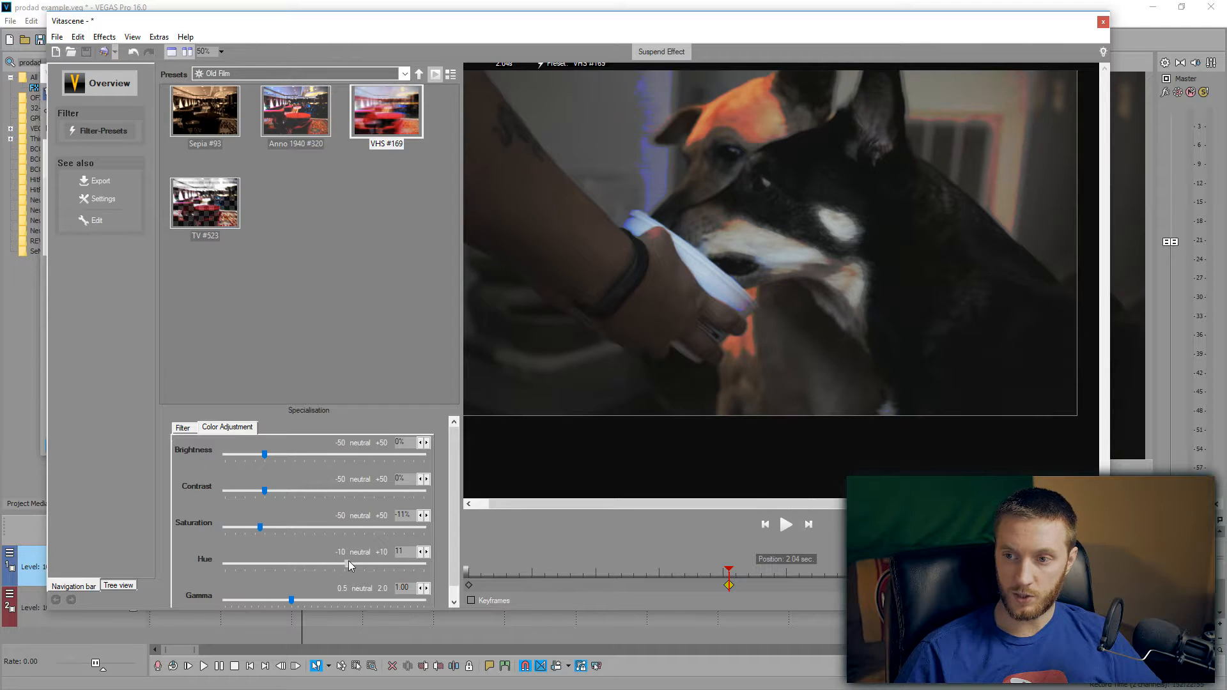
pyautogui.moveTo(350, 564); pyautogui.dragTo(319, 564)
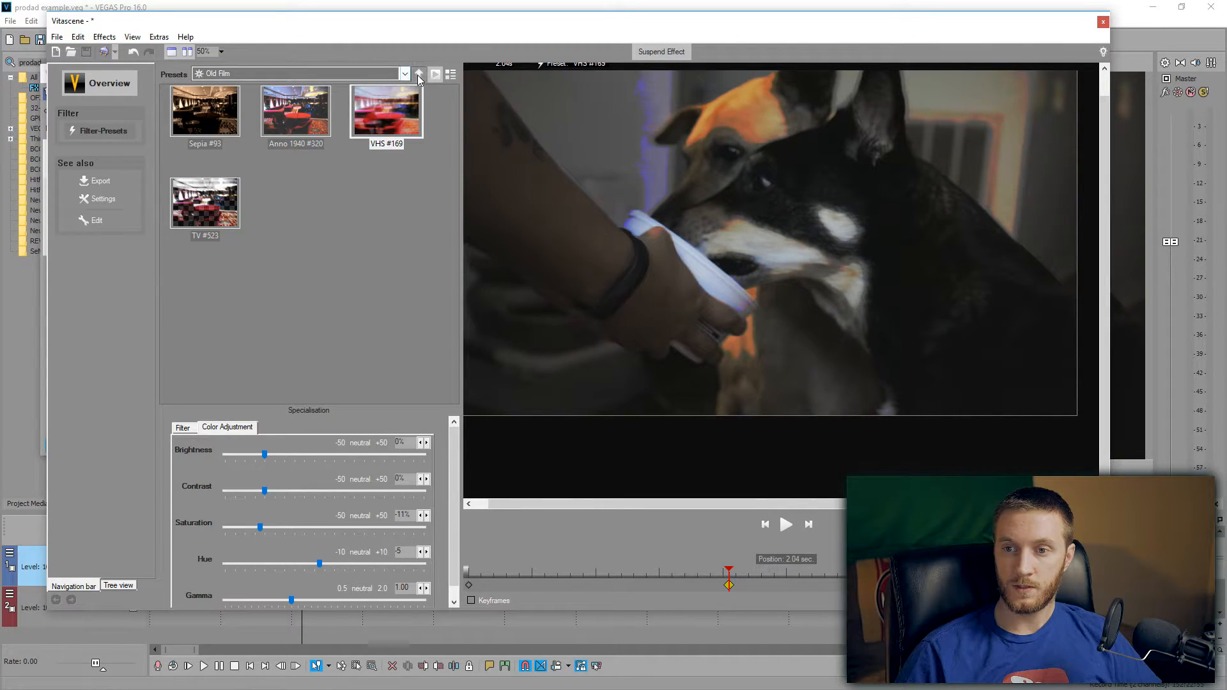
pyautogui.click(419, 74)
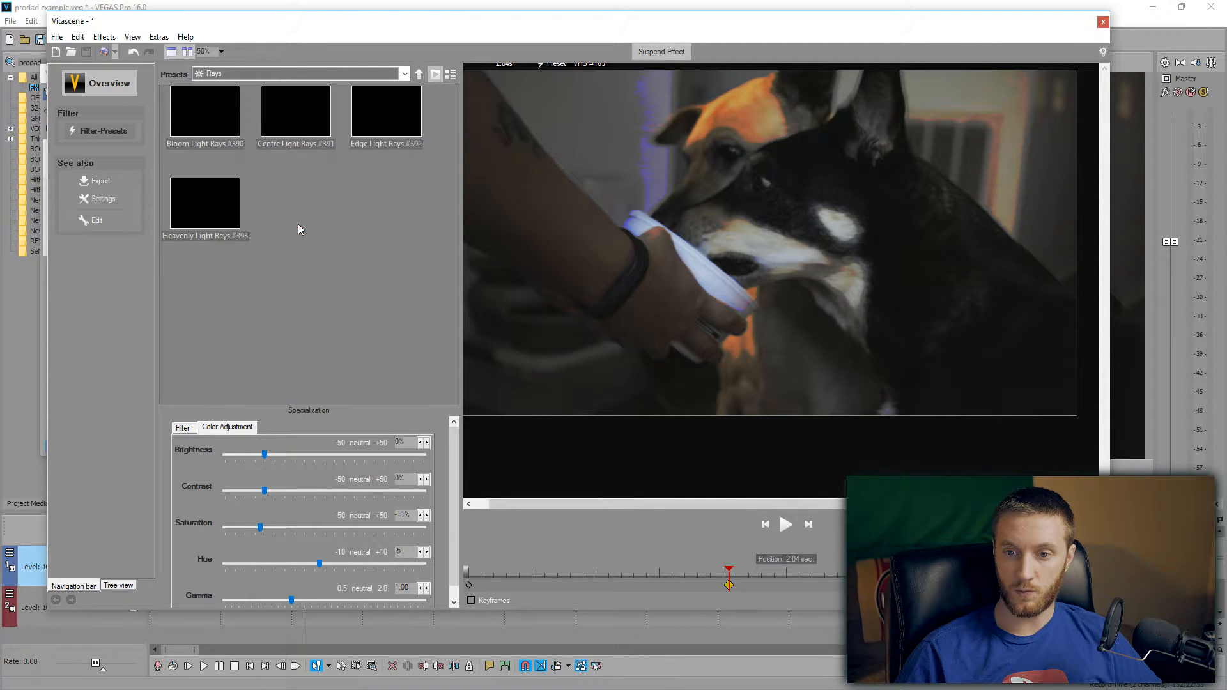
# Try Edge Light Rays with a lower threshold, then the Aged Border and Glass Border looks
pyautogui.click(386, 110)
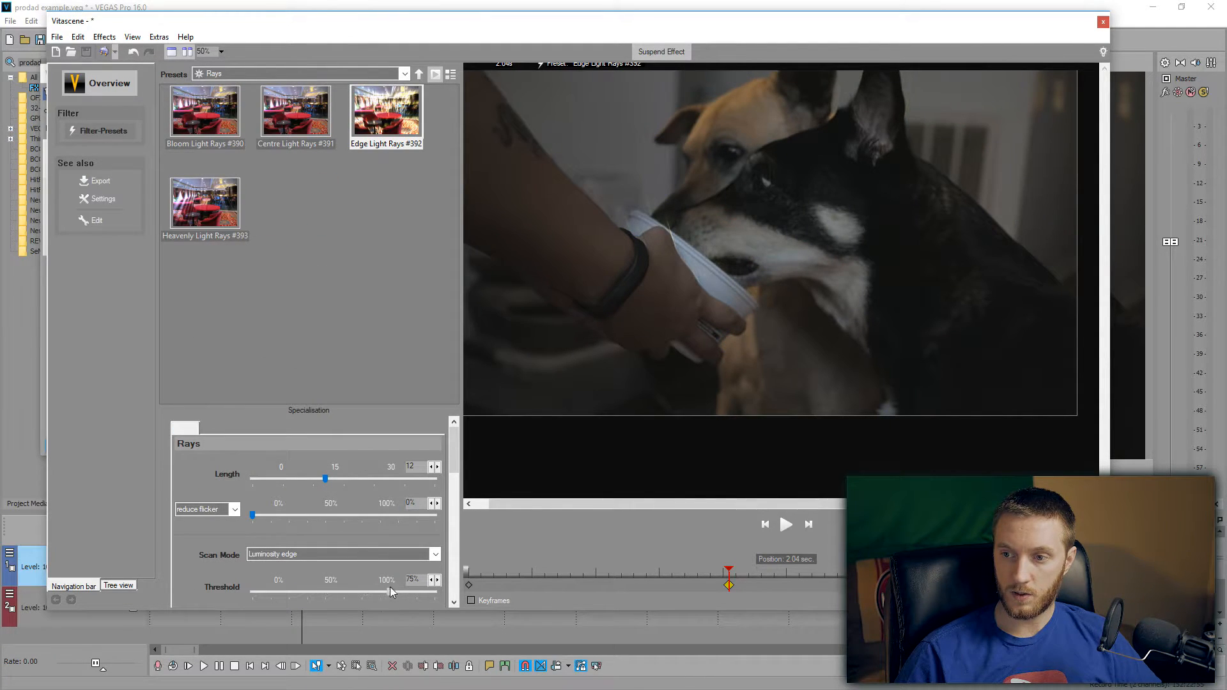
pyautogui.moveTo(391, 592); pyautogui.dragTo(253, 592)
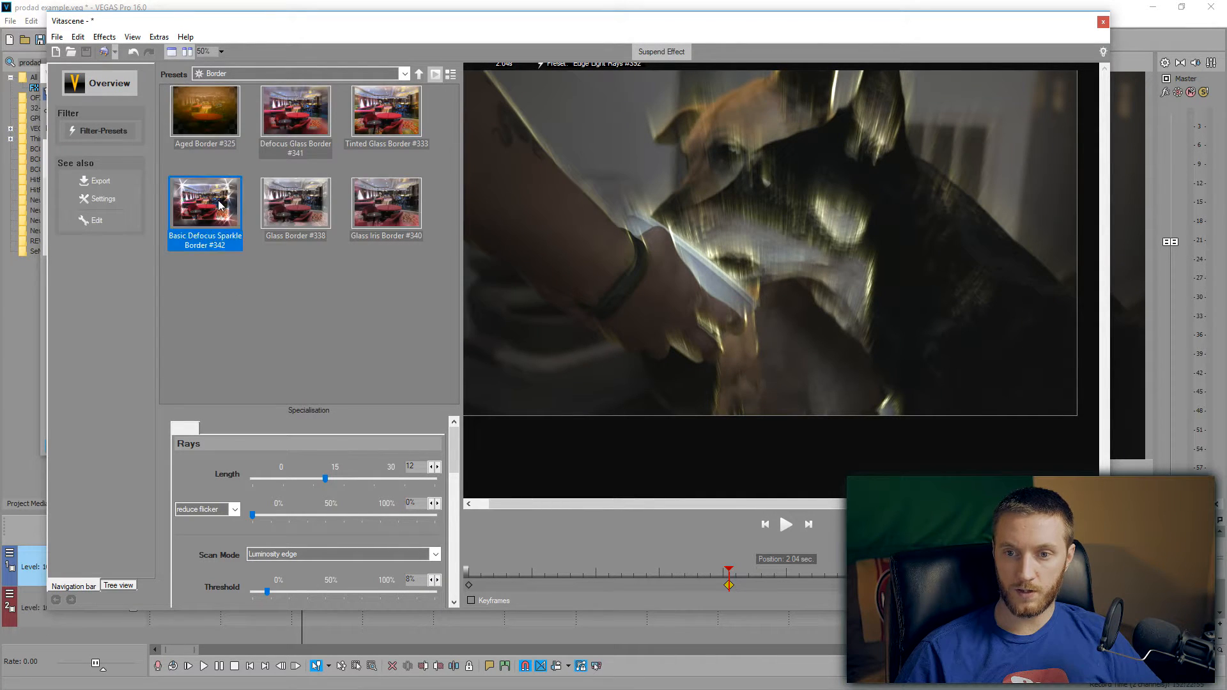
pyautogui.click(204, 110)
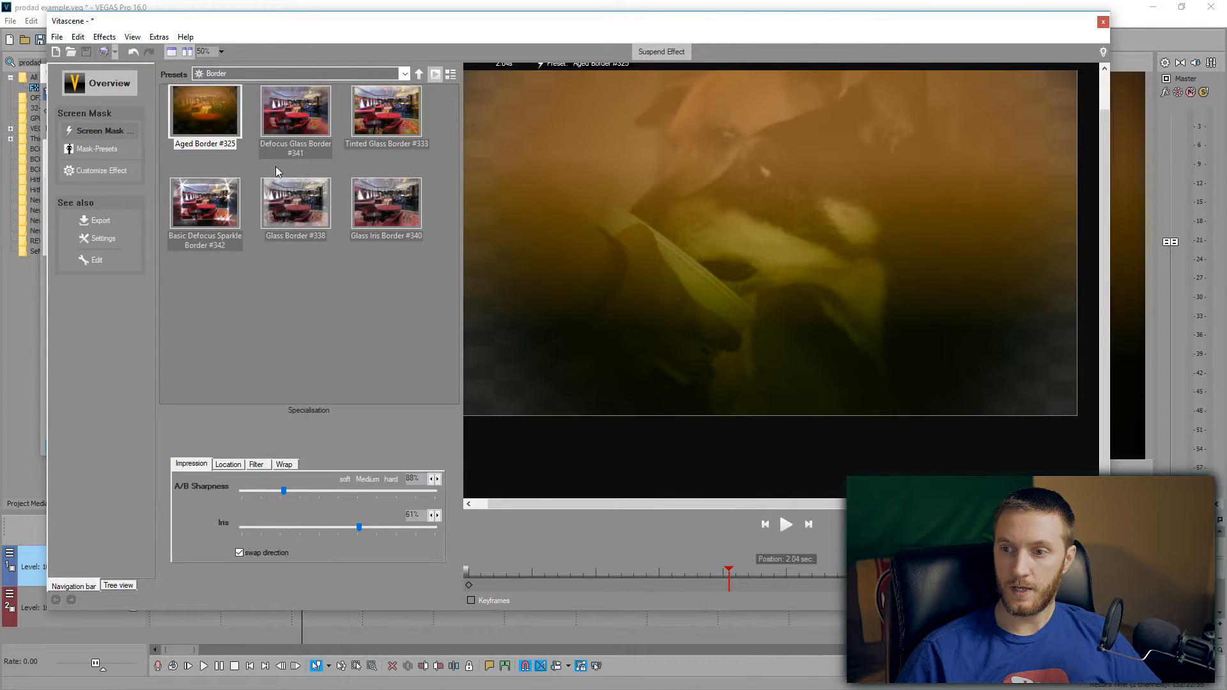
pyautogui.click(295, 202)
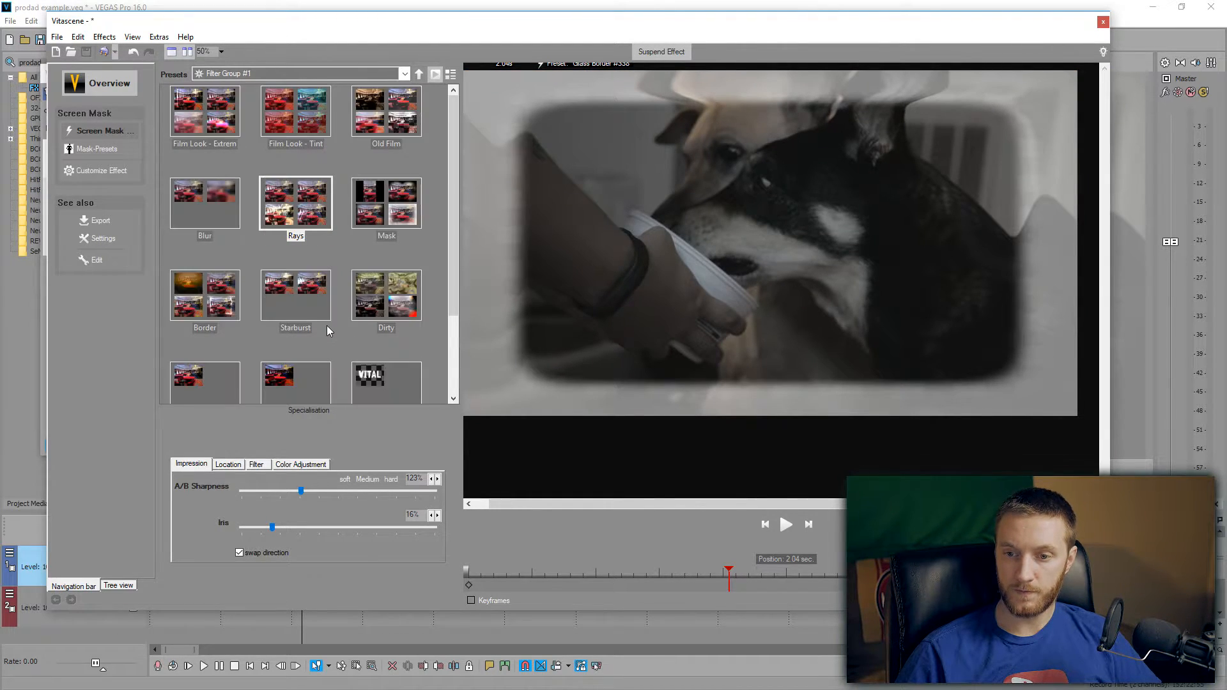
# Try a Starburst glitter glow with lower flicker reduction and longer rays
pyautogui.scroll(-3)
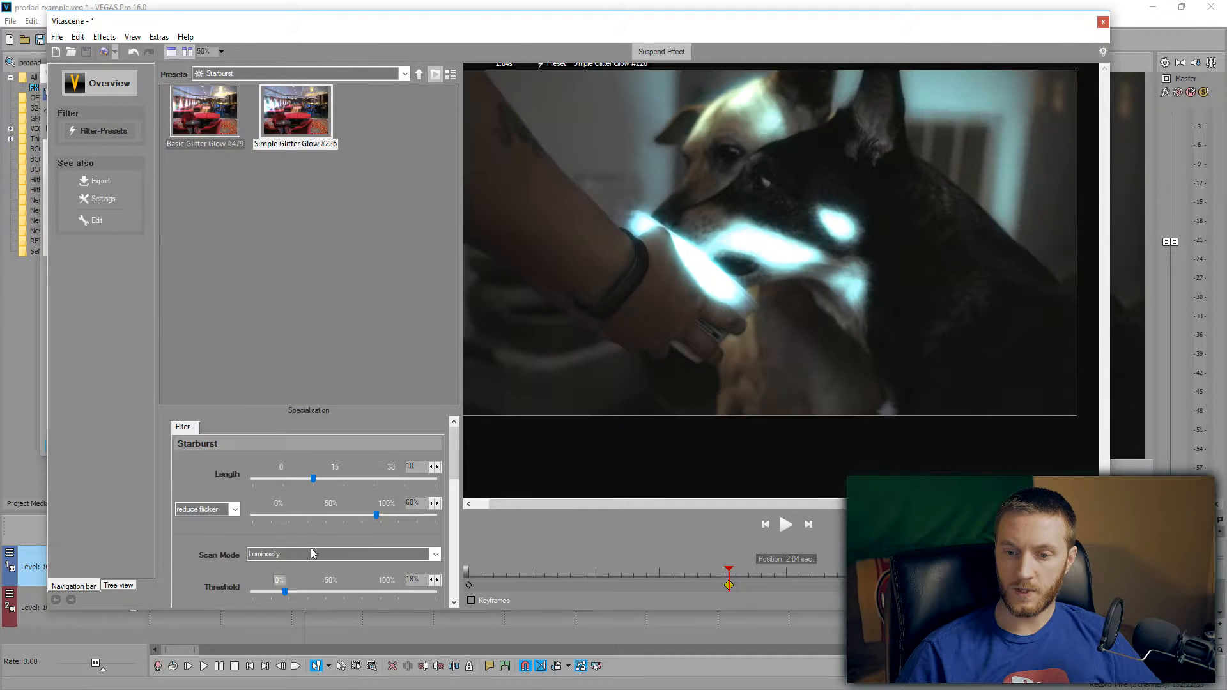
pyautogui.moveTo(376, 515); pyautogui.dragTo(344, 515)
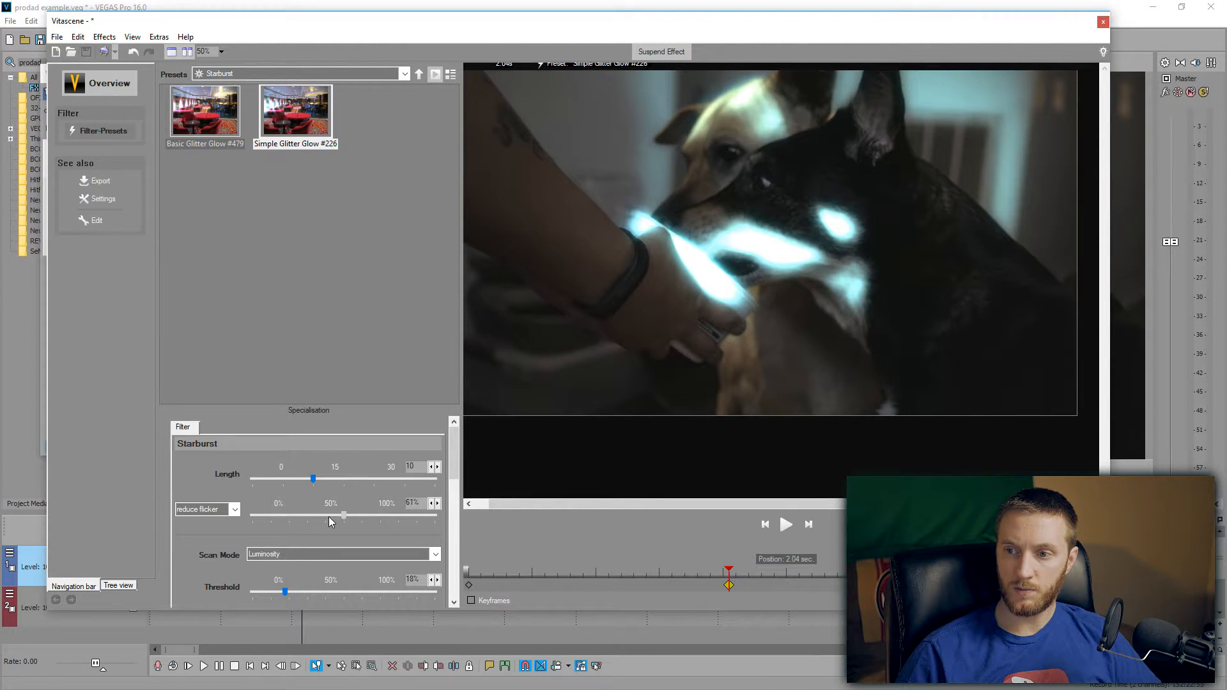
pyautogui.moveTo(344, 515); pyautogui.dragTo(309, 516)
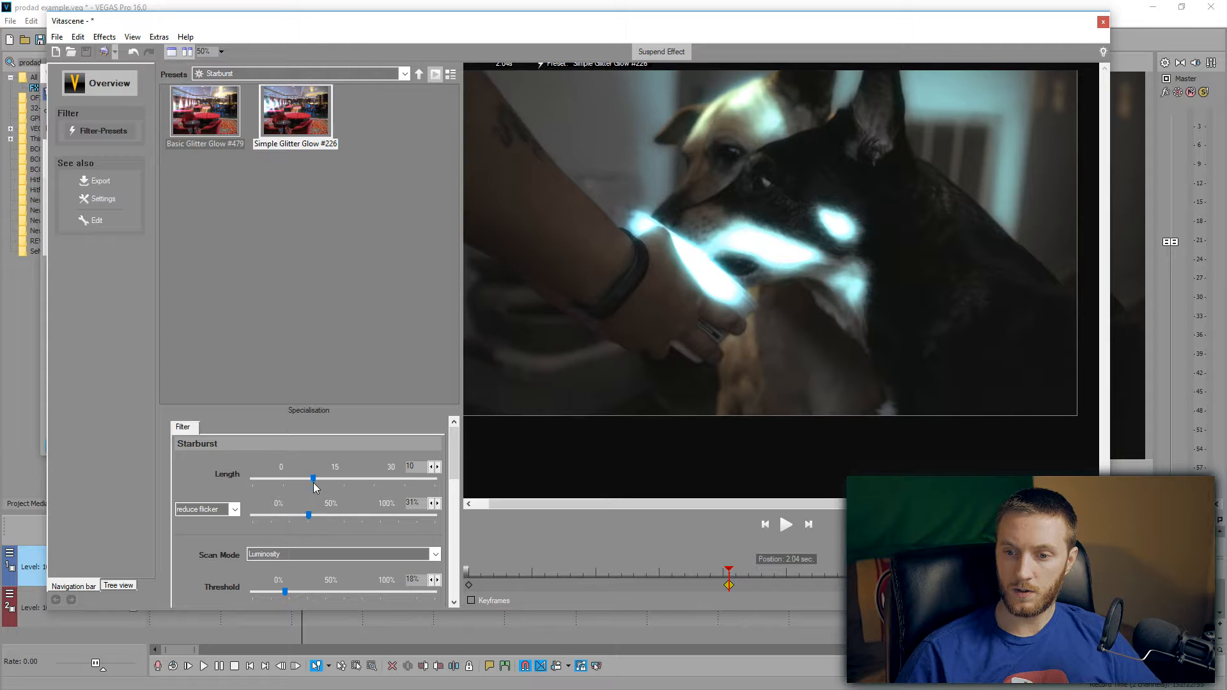
pyautogui.moveTo(313, 477); pyautogui.dragTo(393, 477)
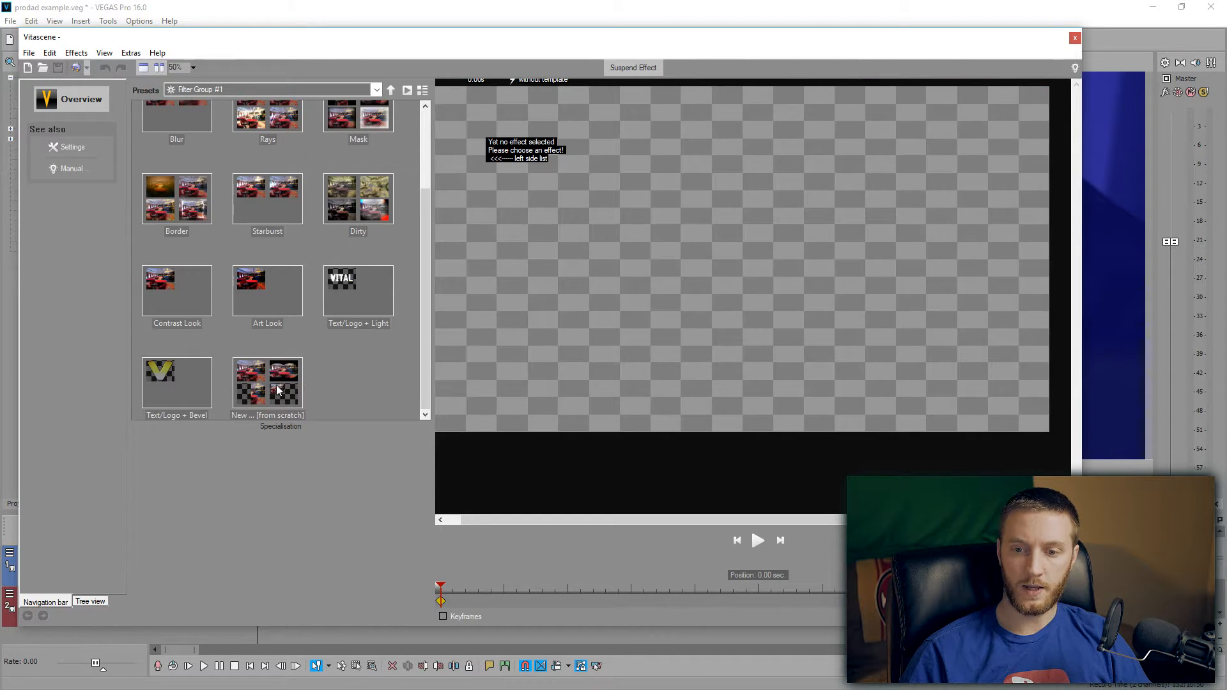
# Build a New [from scratch] PiP look shrinking the dog clip to a small inset
pyautogui.click(268, 384)
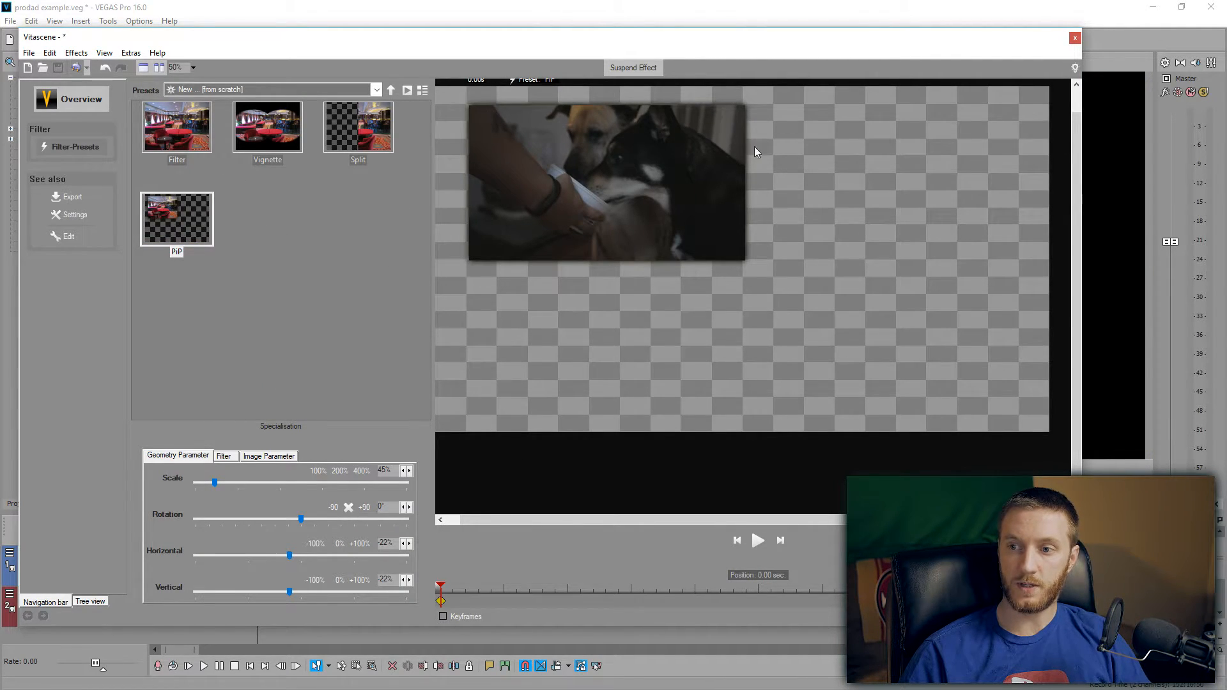
pyautogui.moveTo(798, 252)
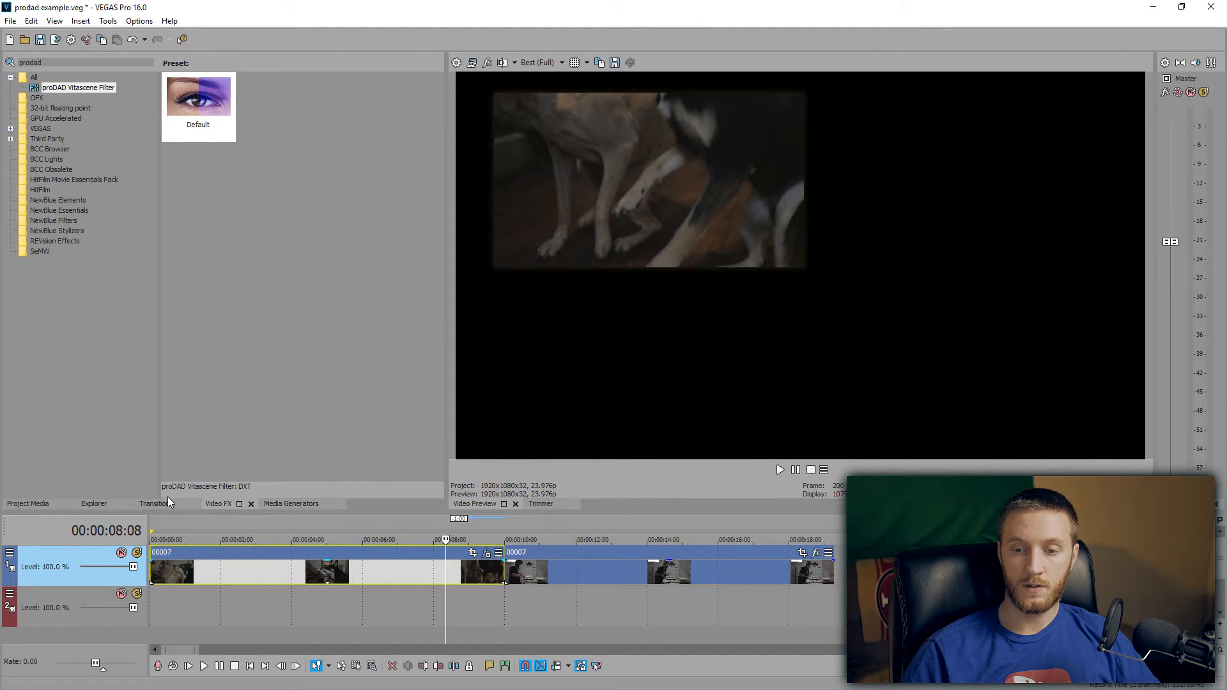
# Drop a proDAD Vitascene Transition between the two clips and edit it
pyautogui.click(154, 503)
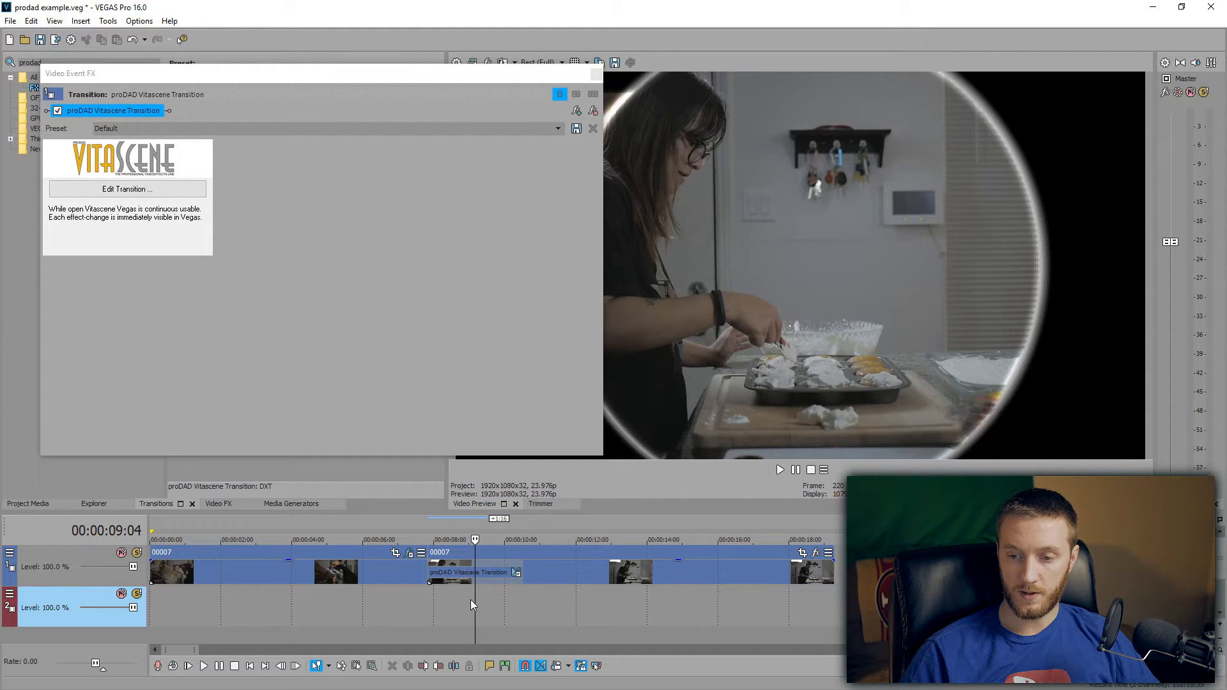
pyautogui.click(126, 189)
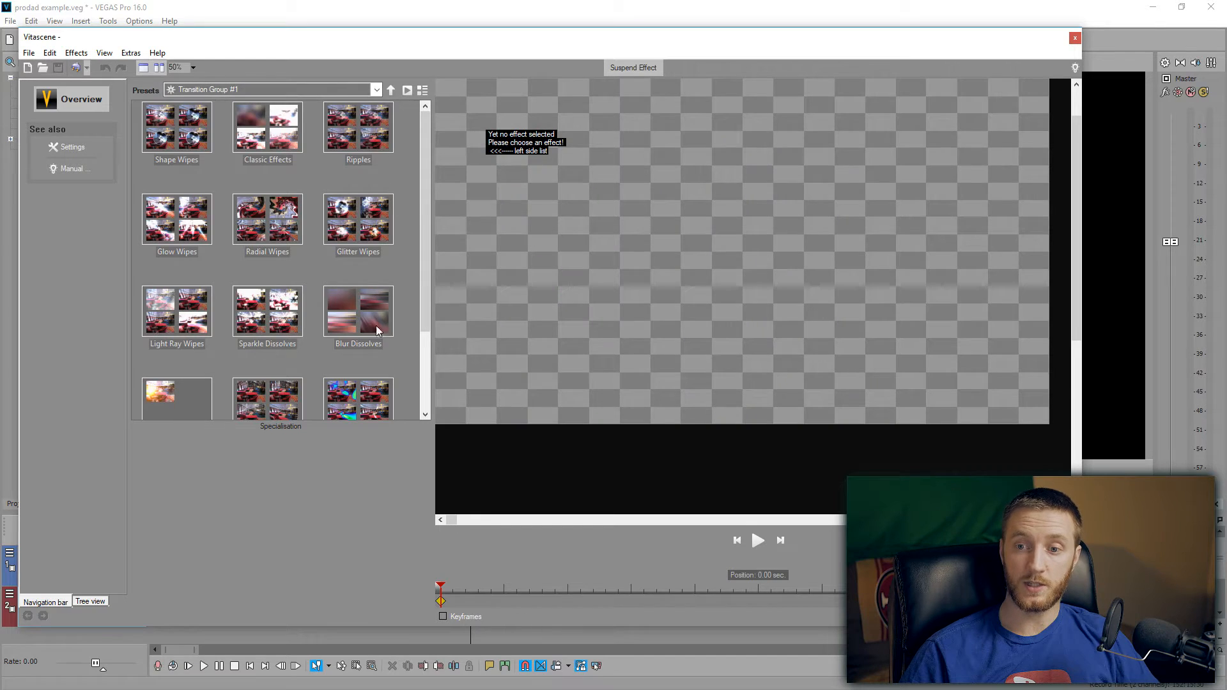
# Apply the Glow Circle Wipe1 transition from the Shape Wipes group
pyautogui.scroll(-3)
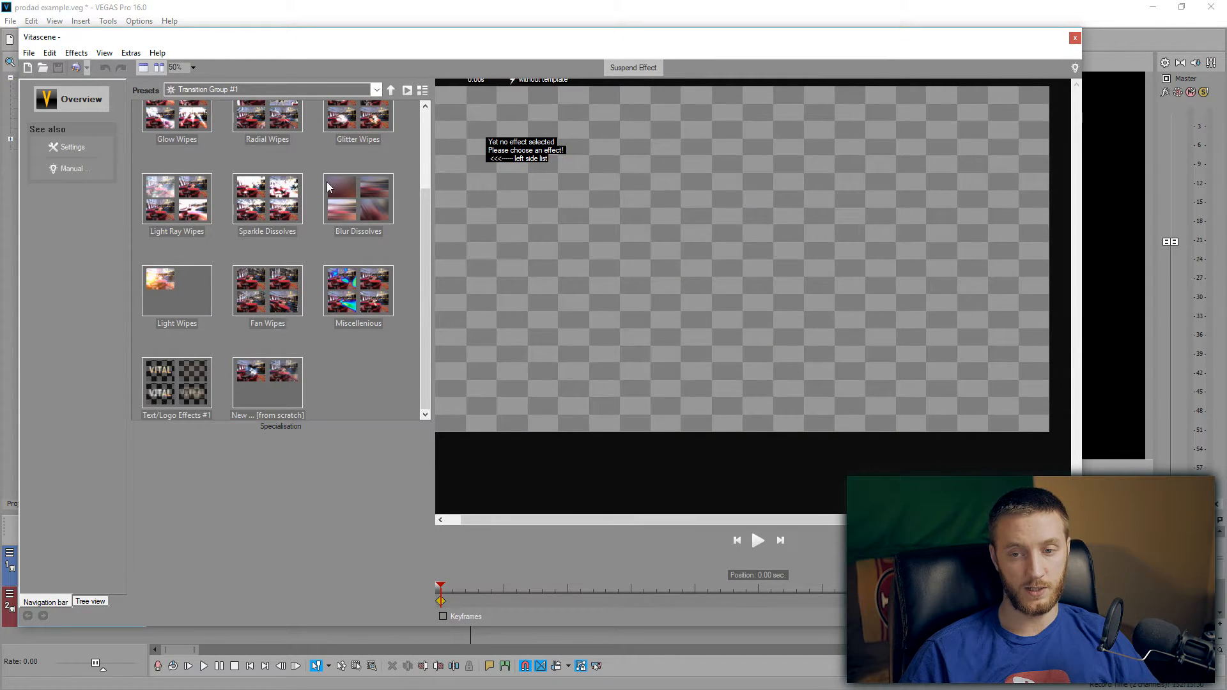
pyautogui.moveTo(329, 213)
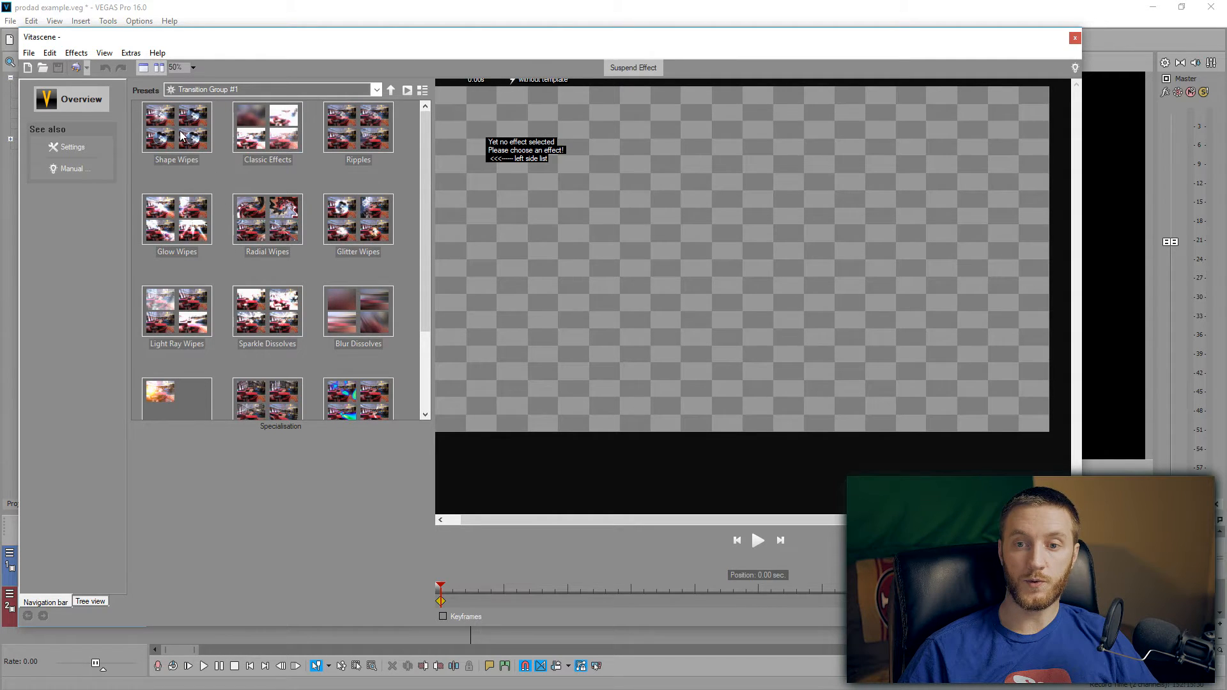
pyautogui.click(177, 127)
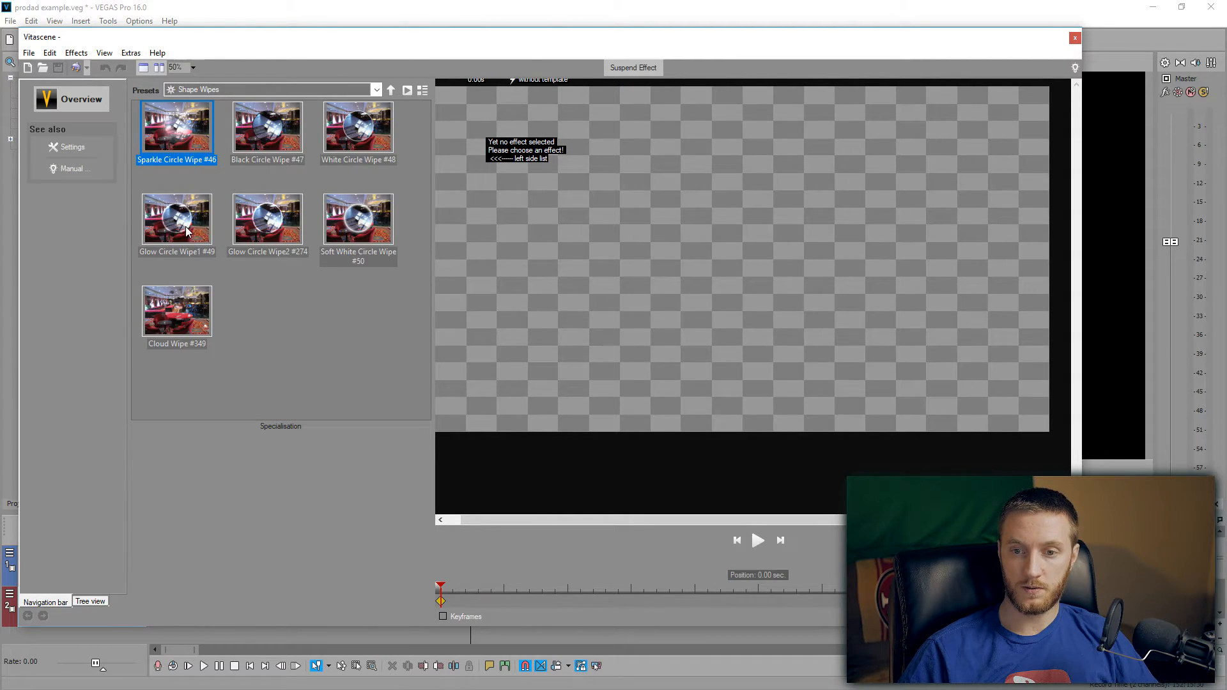
pyautogui.click(176, 217)
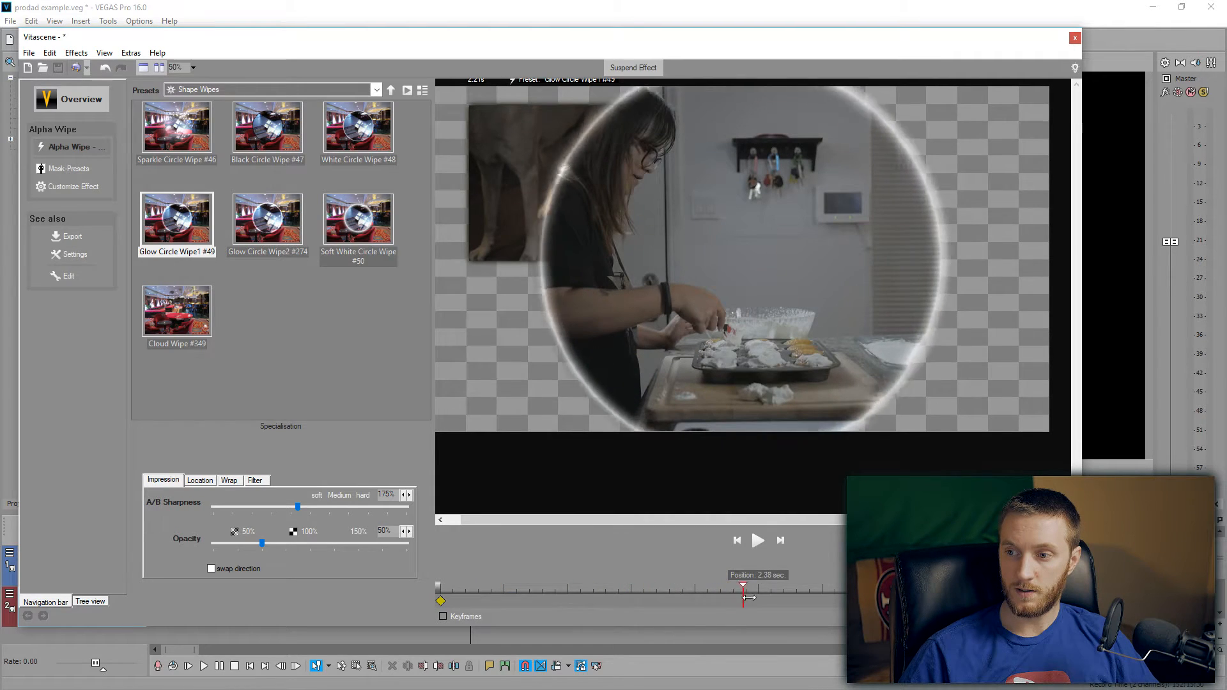
# Try a soft glow dissolve from Classic Effects and scrub through the transition preview
pyautogui.click(268, 217)
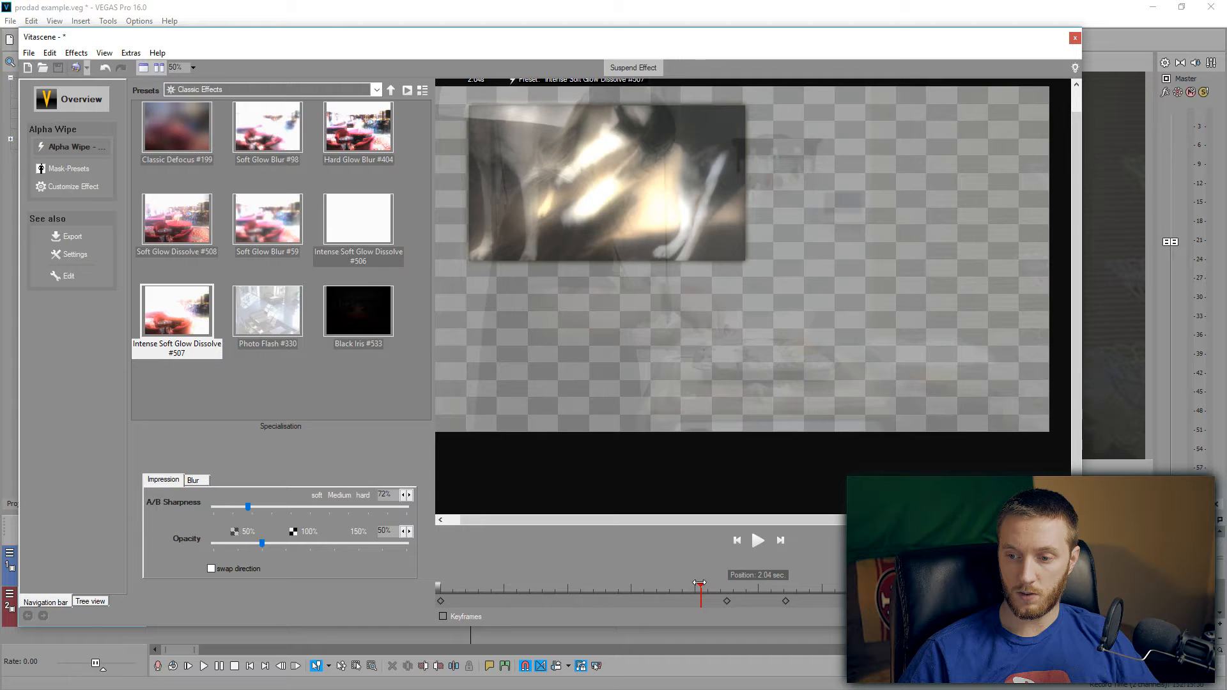
pyautogui.moveTo(699, 584); pyautogui.dragTo(769, 584)
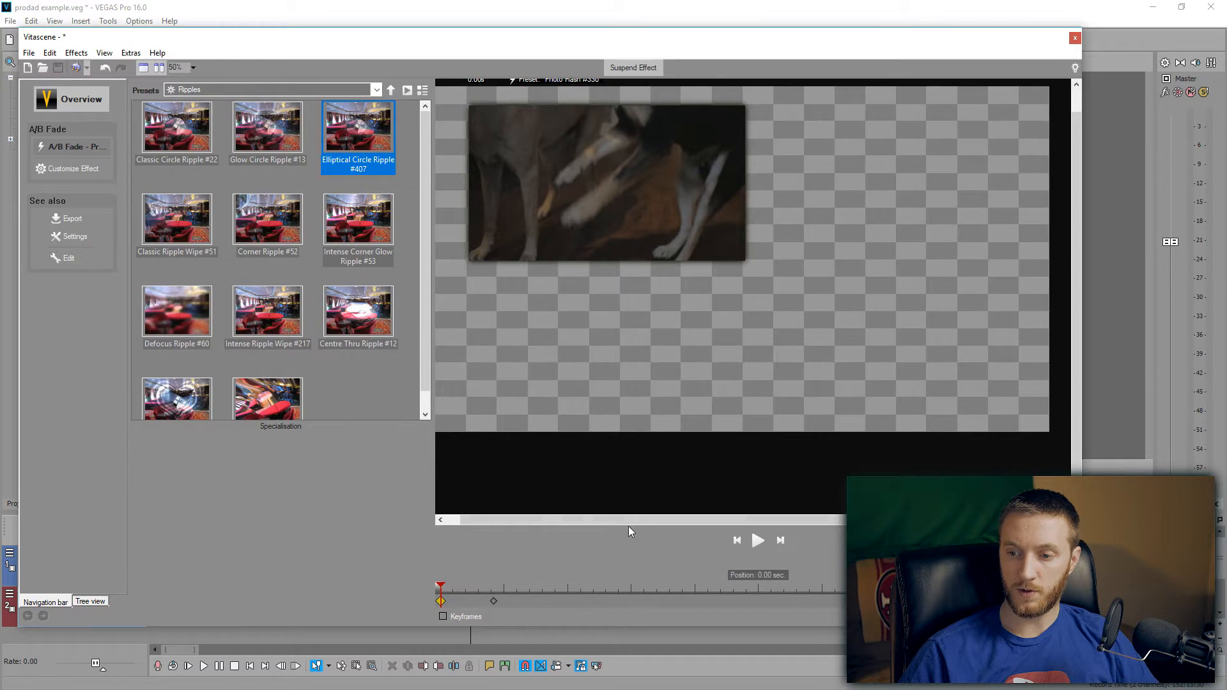
# Apply Glitter Circle Wipe #264 and lower its A/B edge sharpness
pyautogui.click(268, 217)
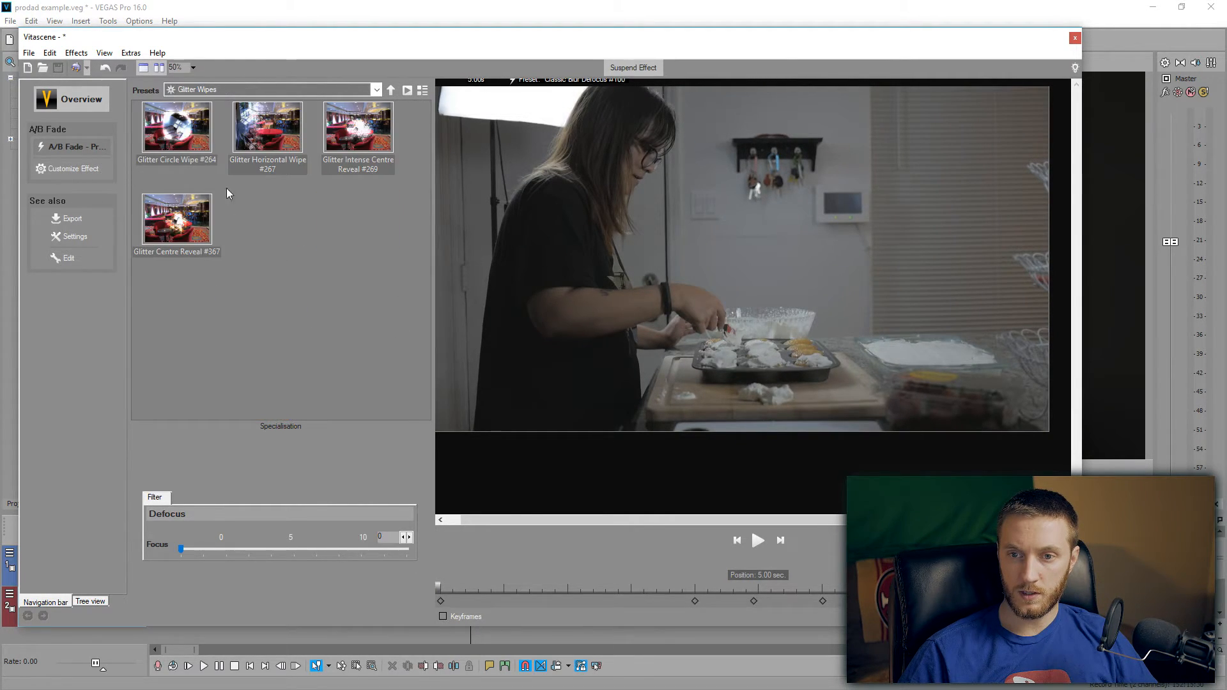
pyautogui.click(176, 126)
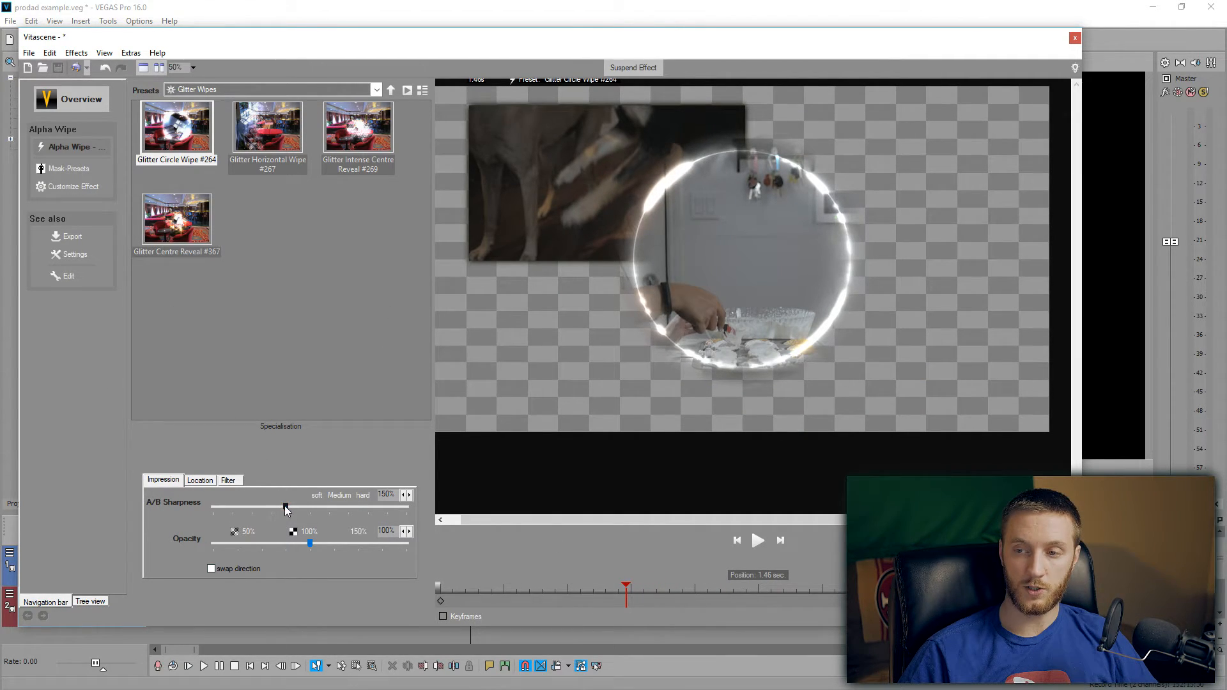
pyautogui.moveTo(285, 507); pyautogui.dragTo(213, 507)
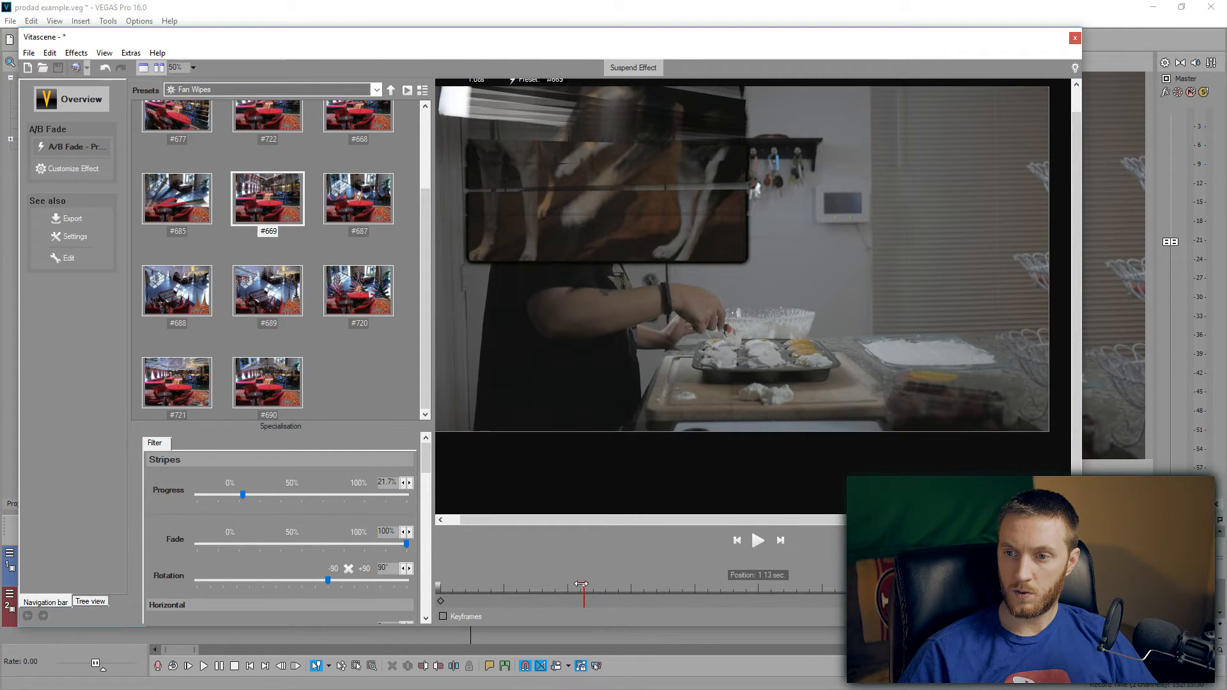
# Preview the Hard Psychedelic Wipe #155 transition, then close the Vitascene editor back to VEGAS
pyautogui.moveTo(582, 588); pyautogui.dragTo(720, 588)
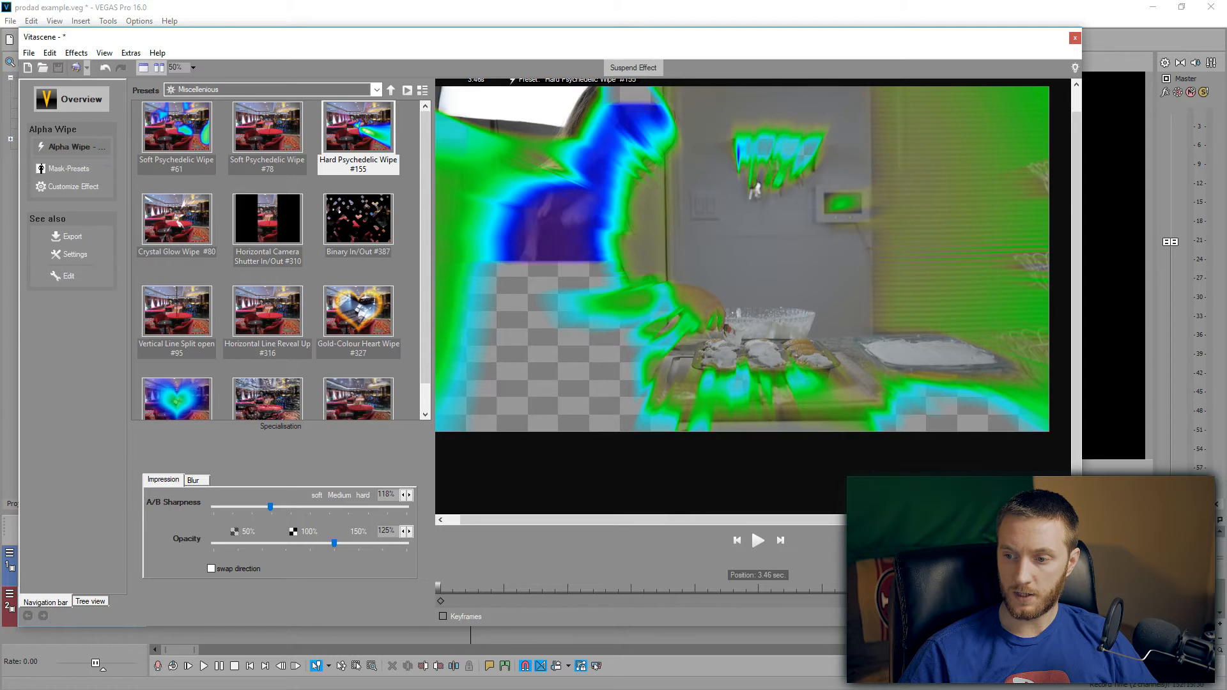
pyautogui.click(769, 587)
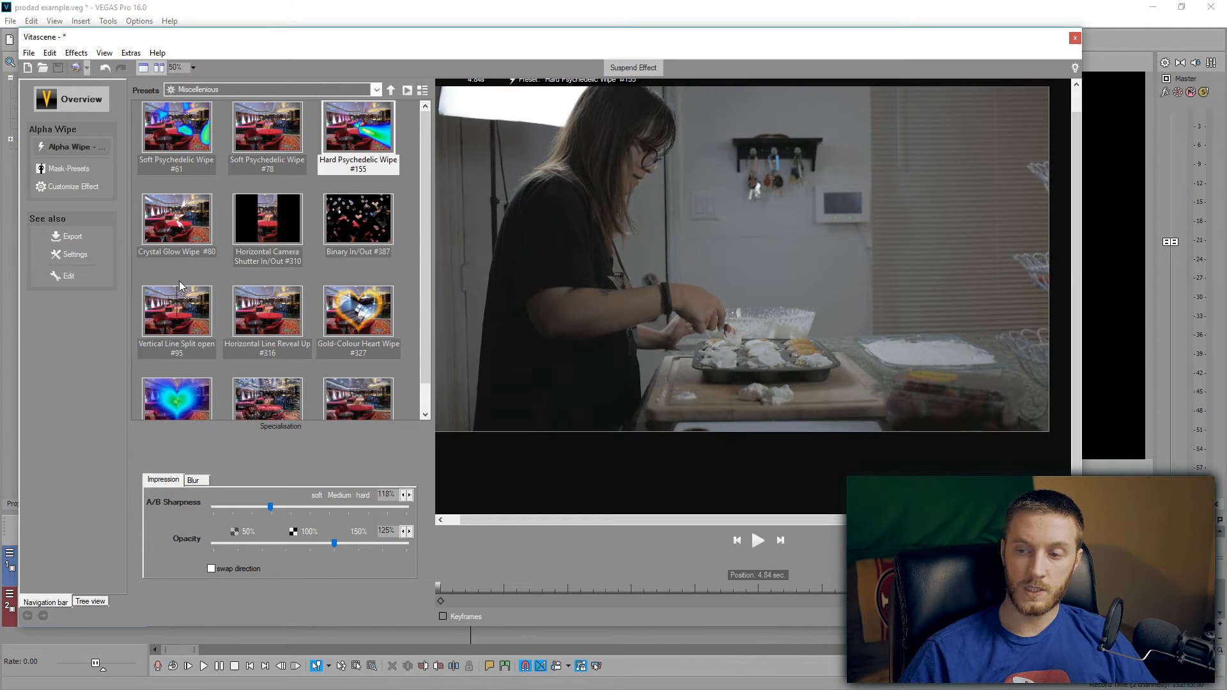
pyautogui.click(1075, 37)
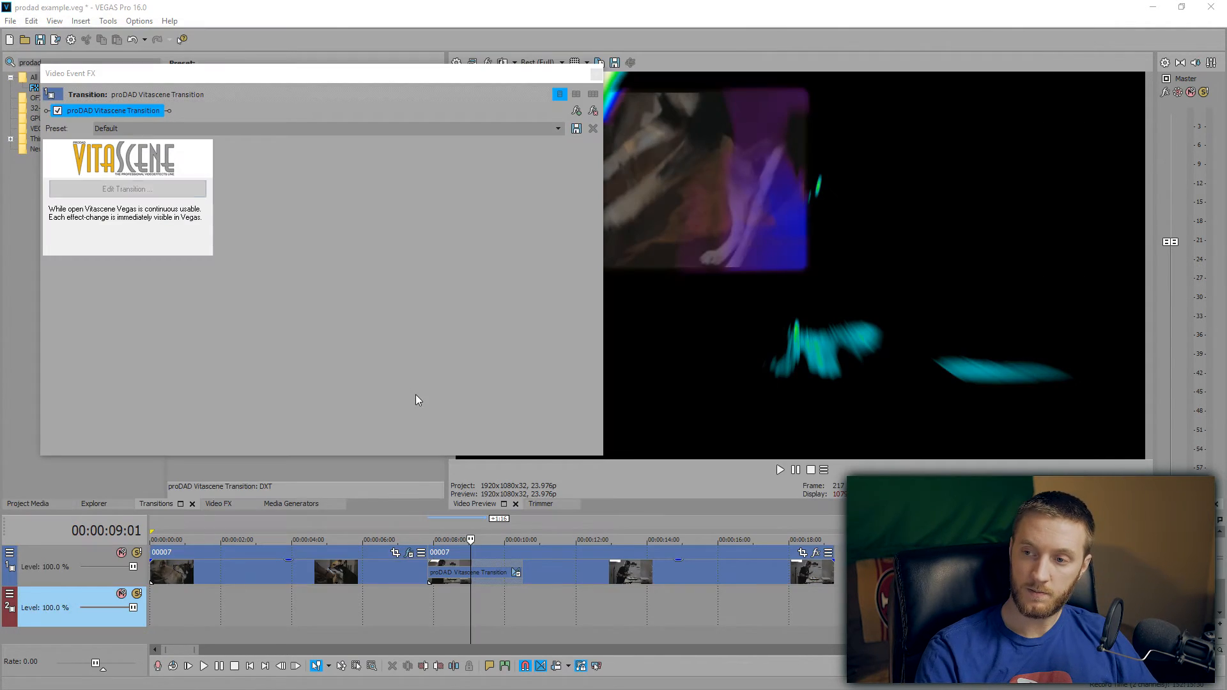